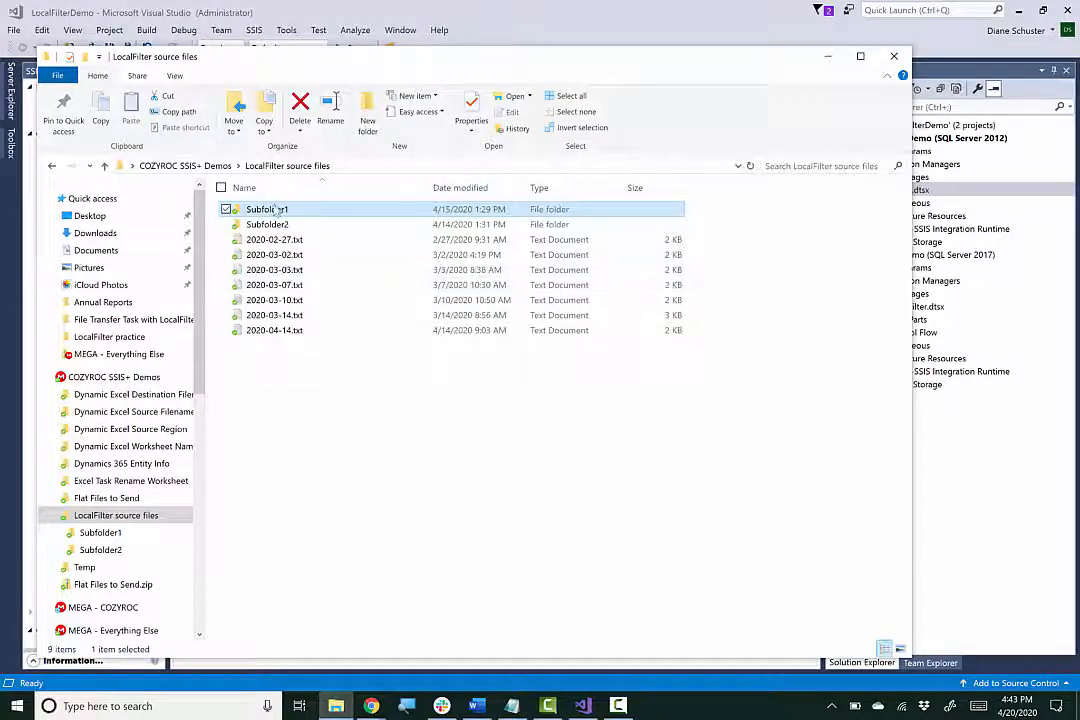
- Leave the Explorer view of two subfolders and seven dated text files and return to Visual Studio
double_click(267, 209)
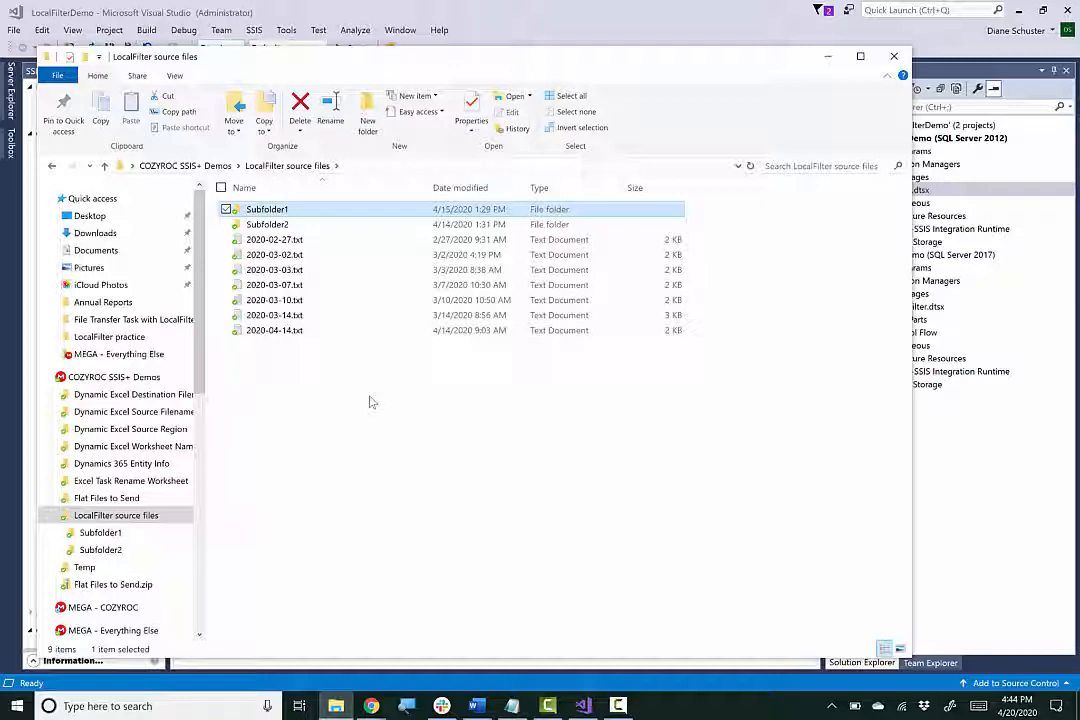
mouse_move(371, 408)
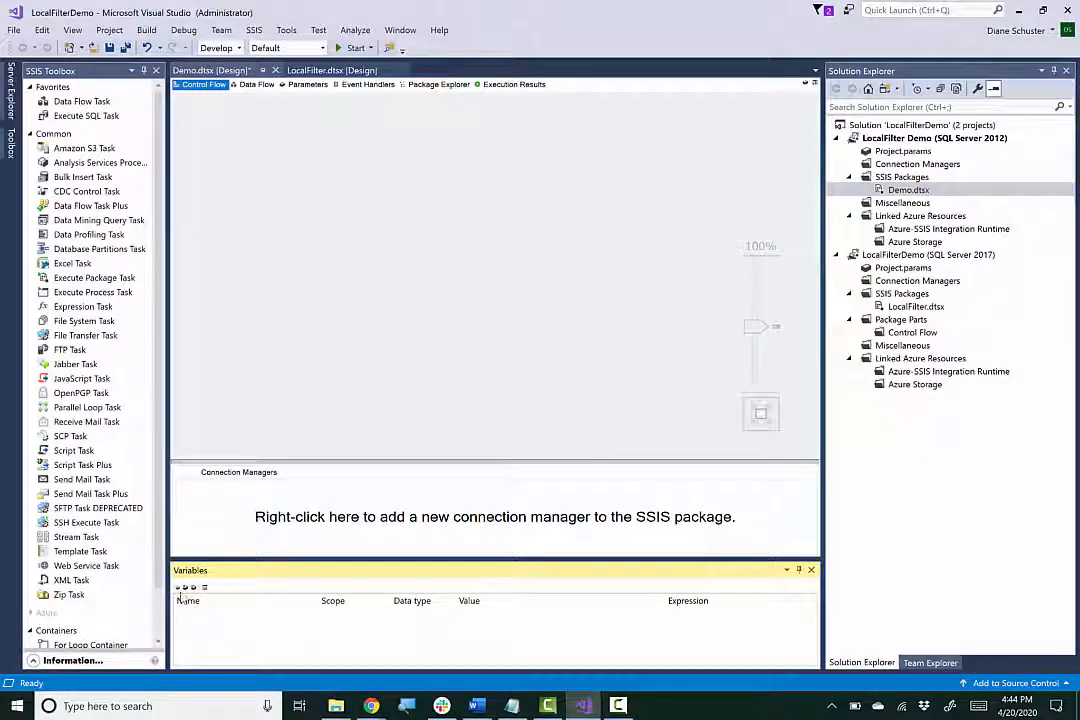
- Add a package variable named FilePath and change its data type from Int32 to String
click(179, 587)
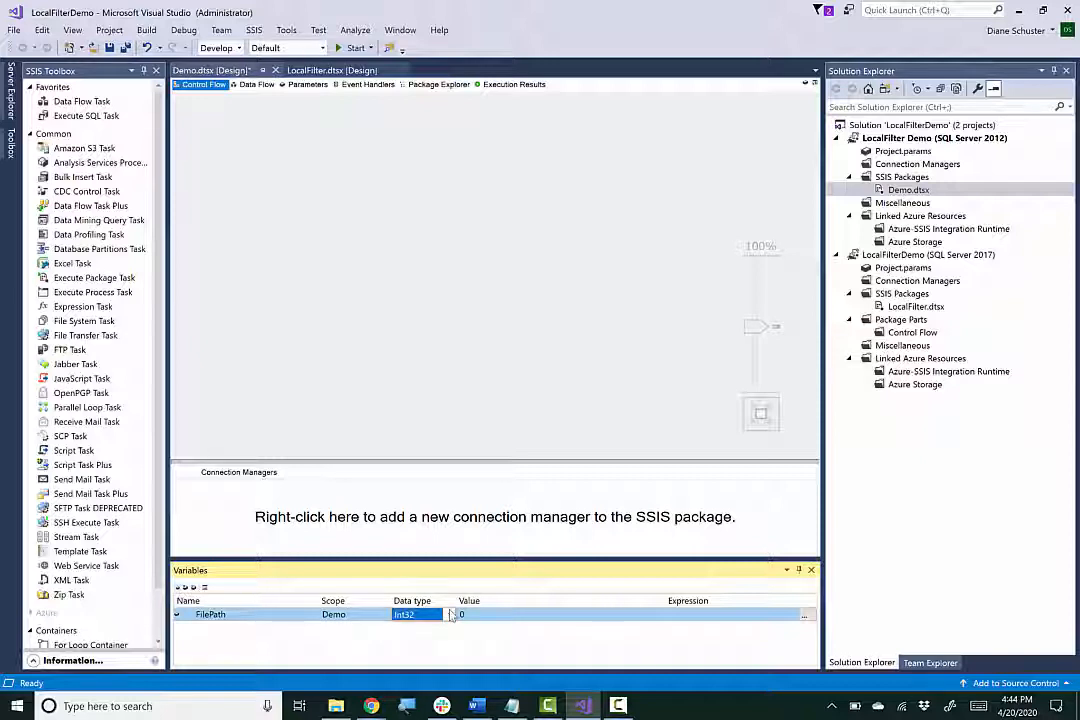
click(448, 614)
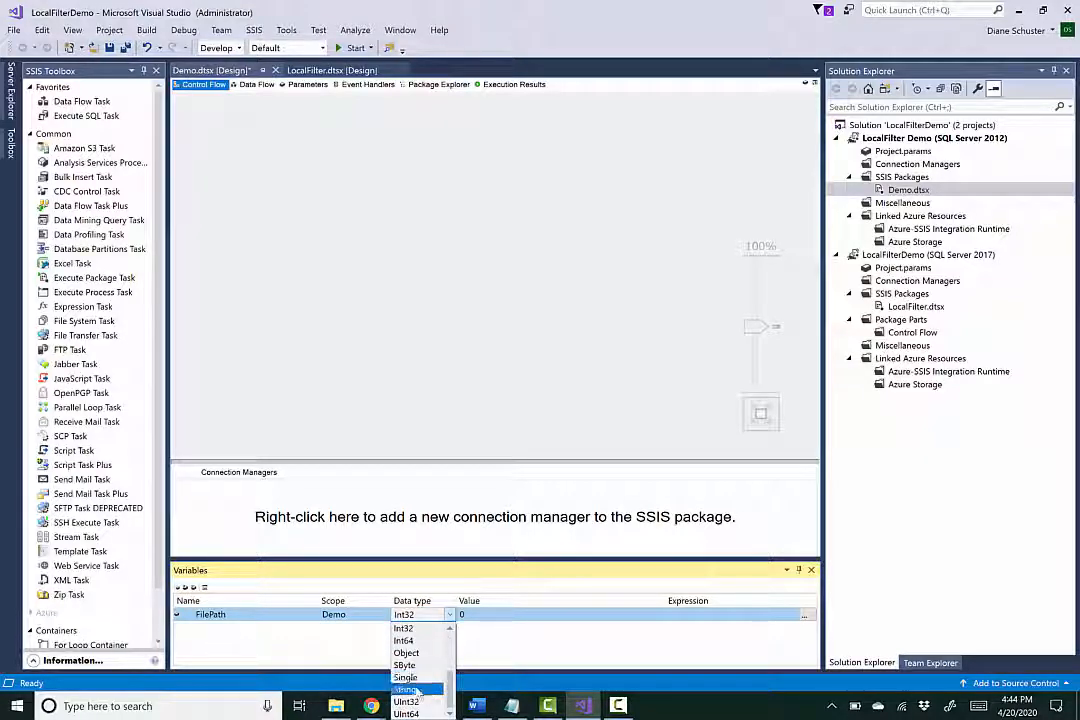
click(405, 689)
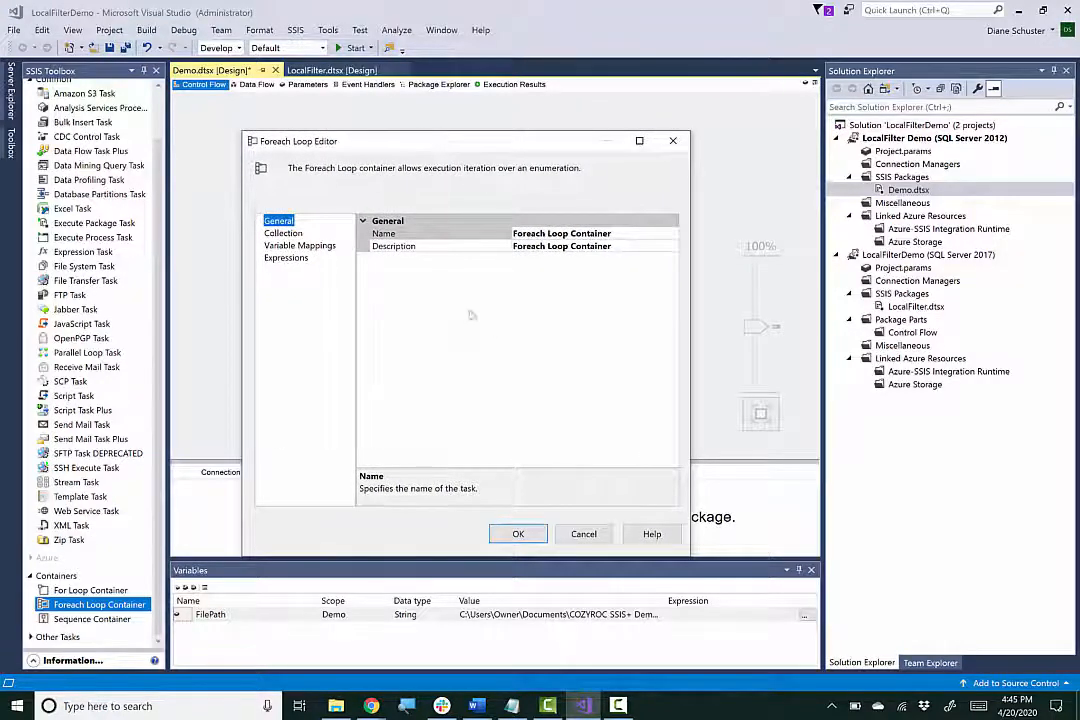
mouse_move(490, 307)
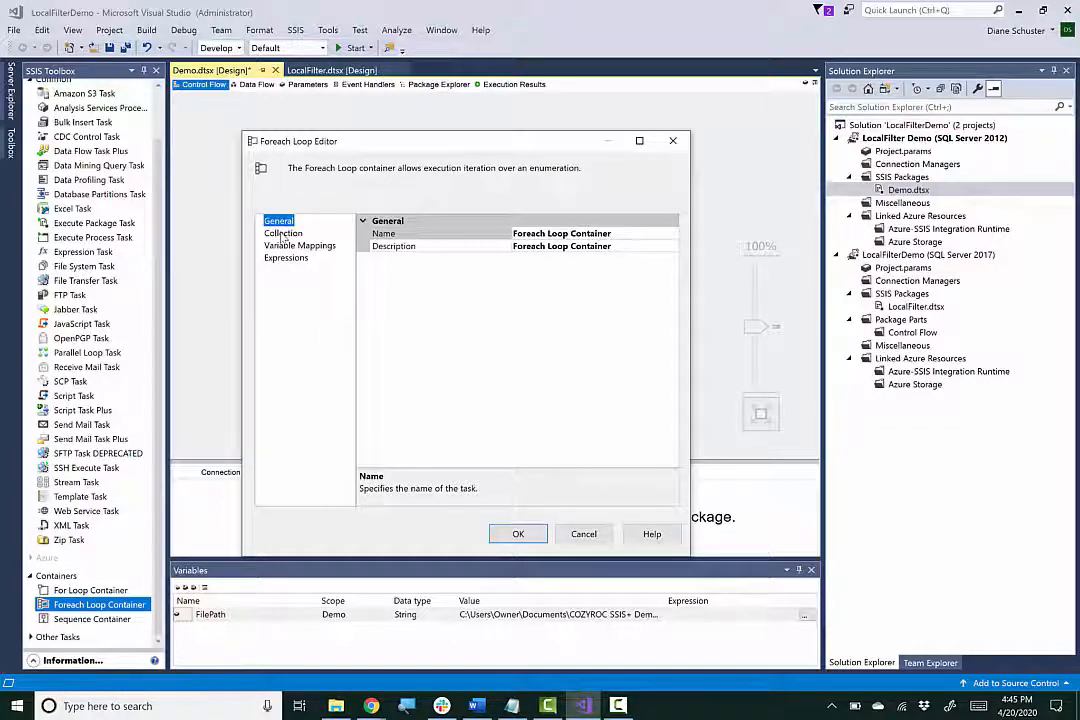
- Add a String column to the Foreach Item collection and enter the LocalFilter source files paths
click(283, 233)
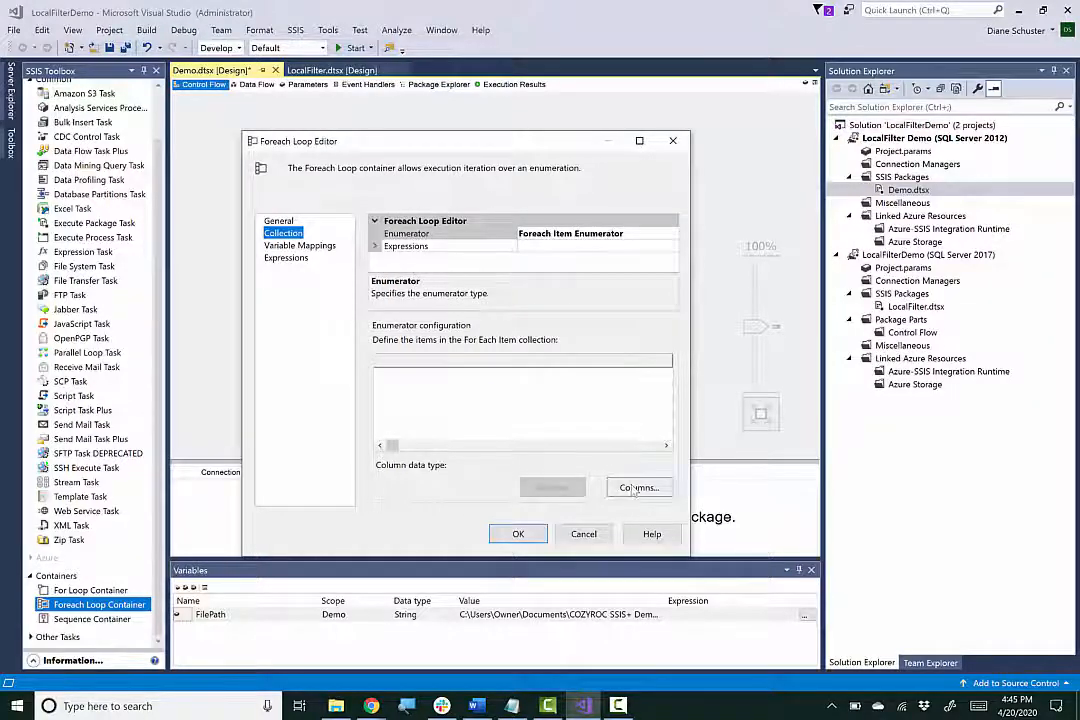
click(638, 487)
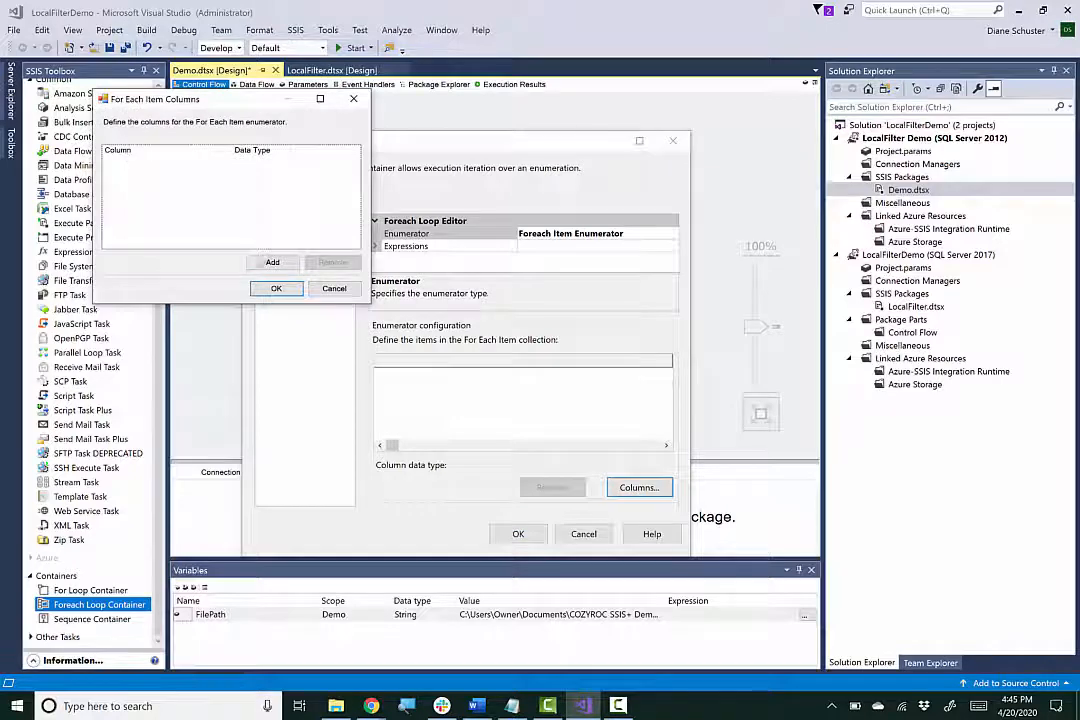
click(272, 262)
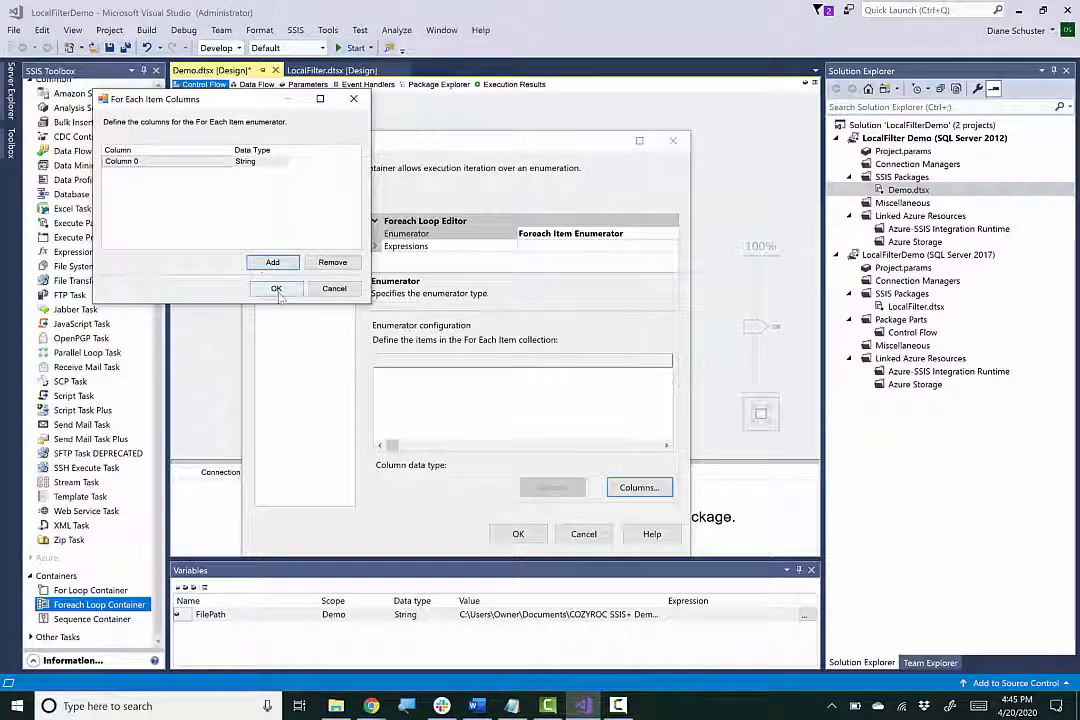
click(276, 288)
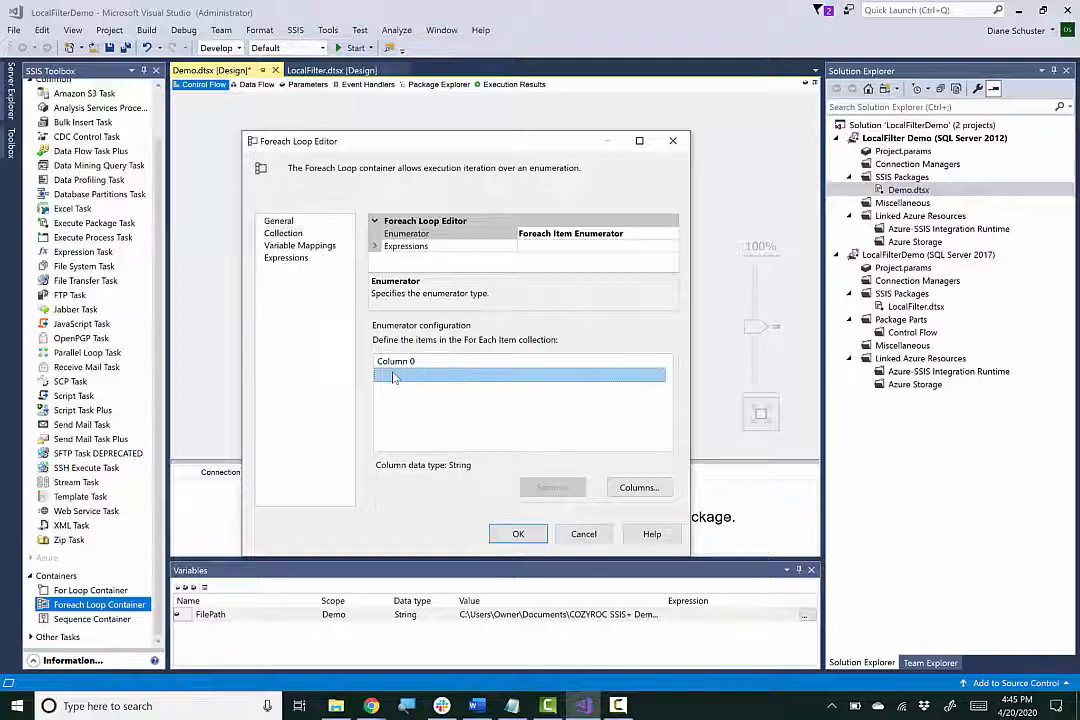
text(C:\Users\Owner\Documents\COZYROC SSIS+ Demos\LocalFilter source files)
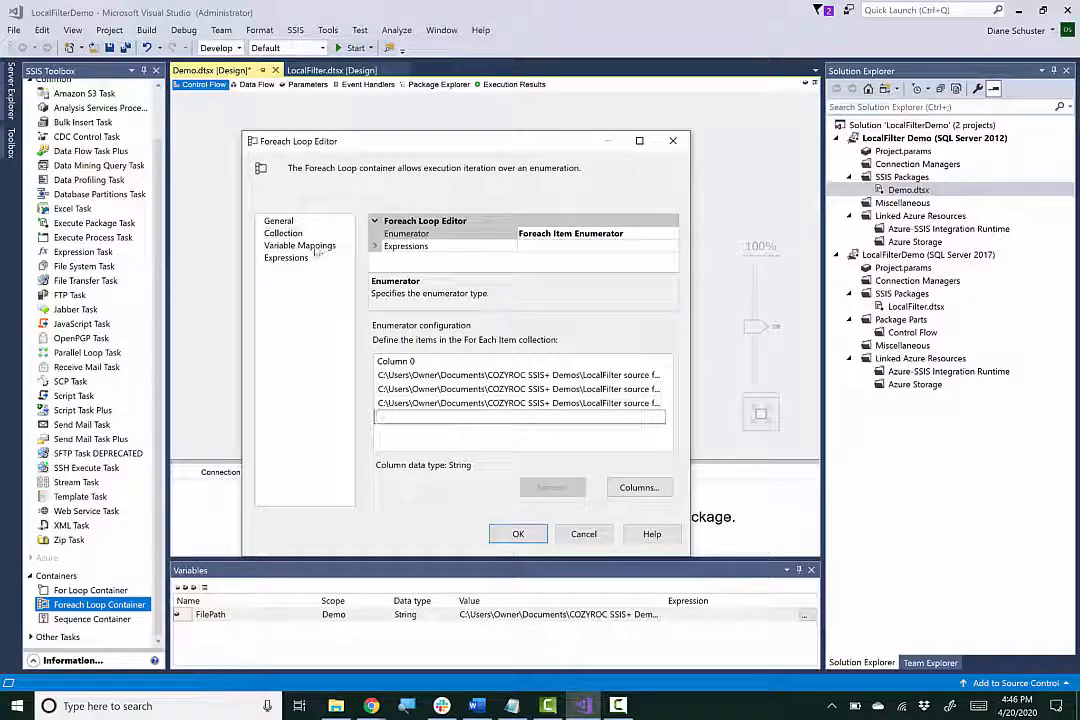
- Map User::FilePath to index 0 in Variable Mappings and confirm the Foreach Loop editor
click(300, 245)
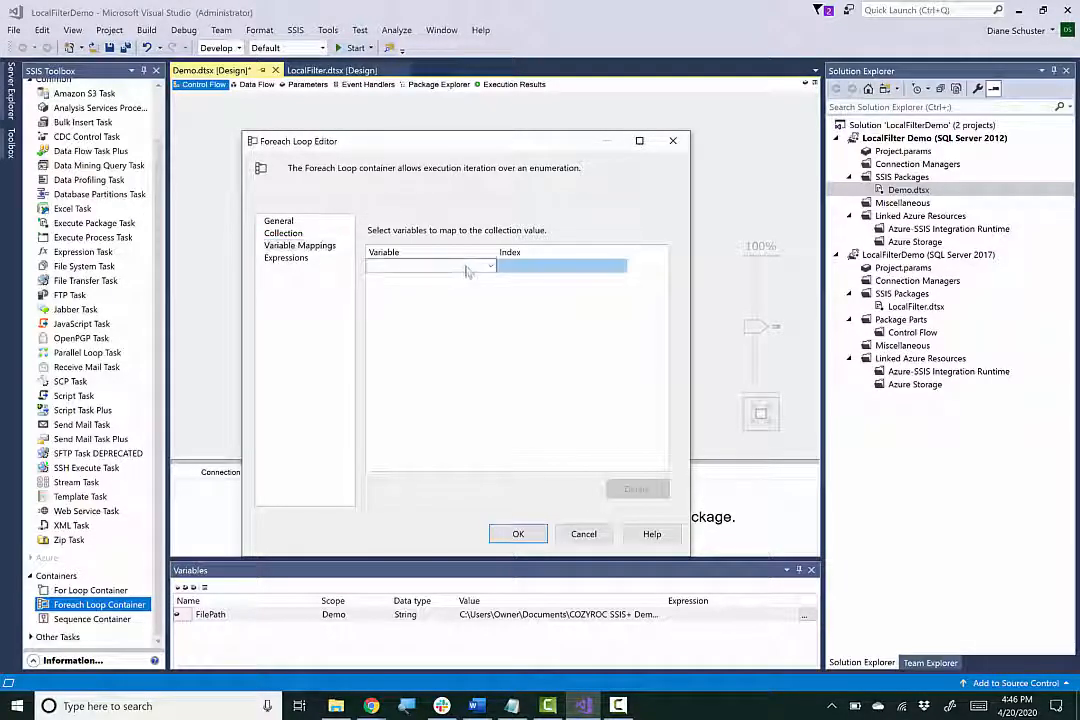
click(489, 266)
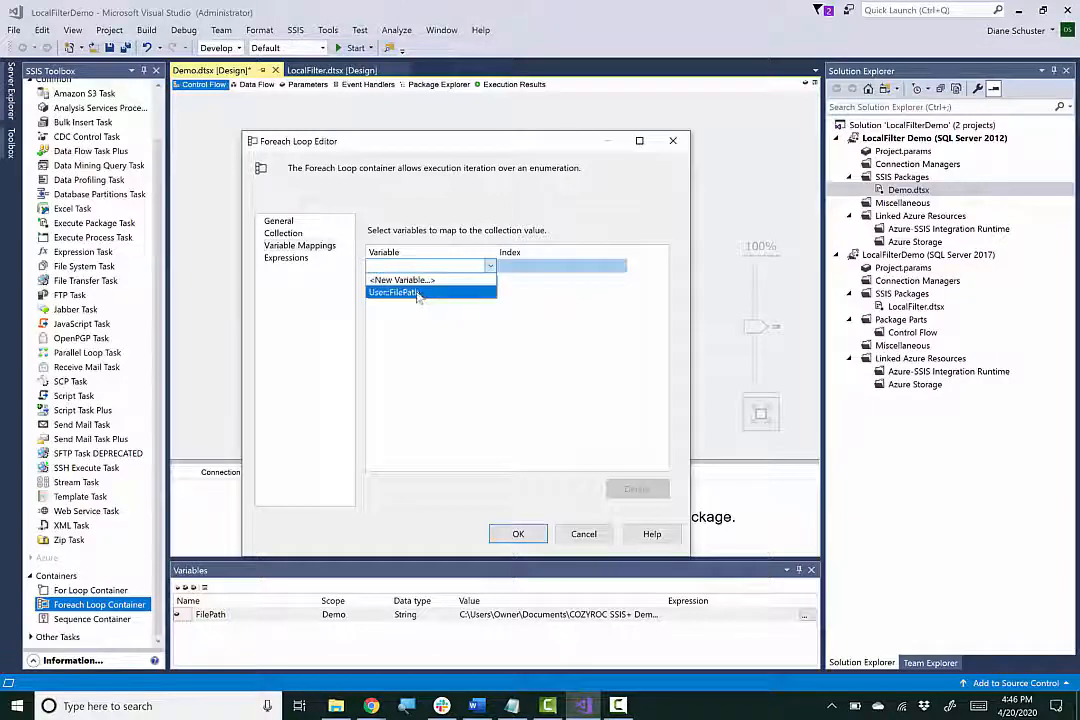
click(393, 292)
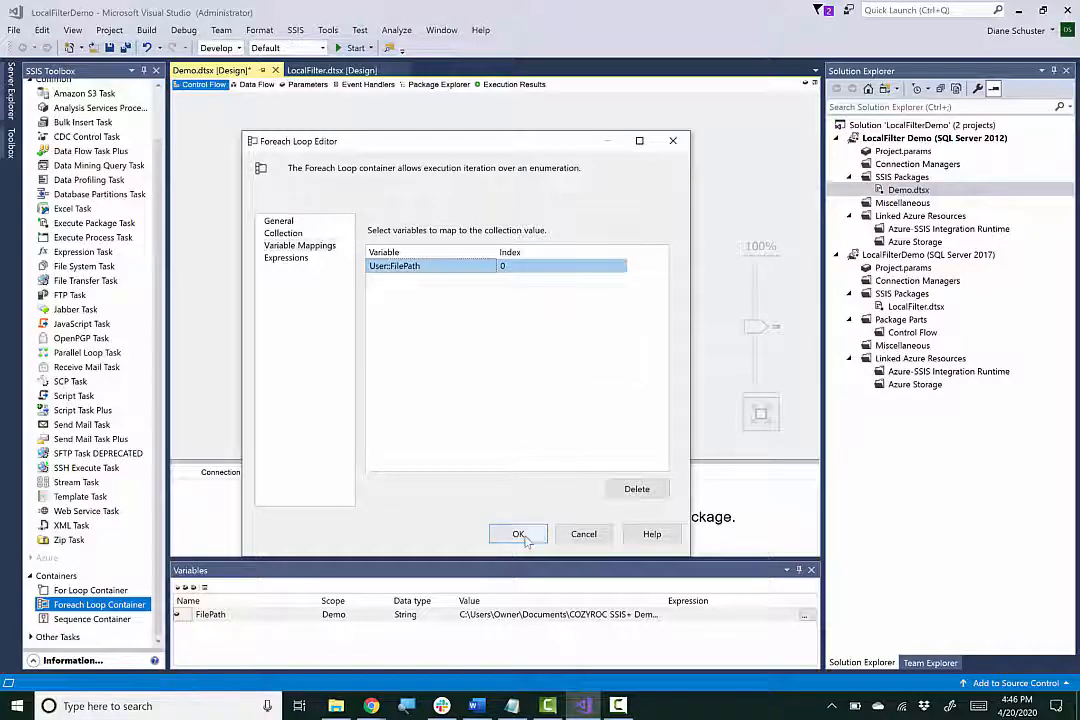
click(518, 533)
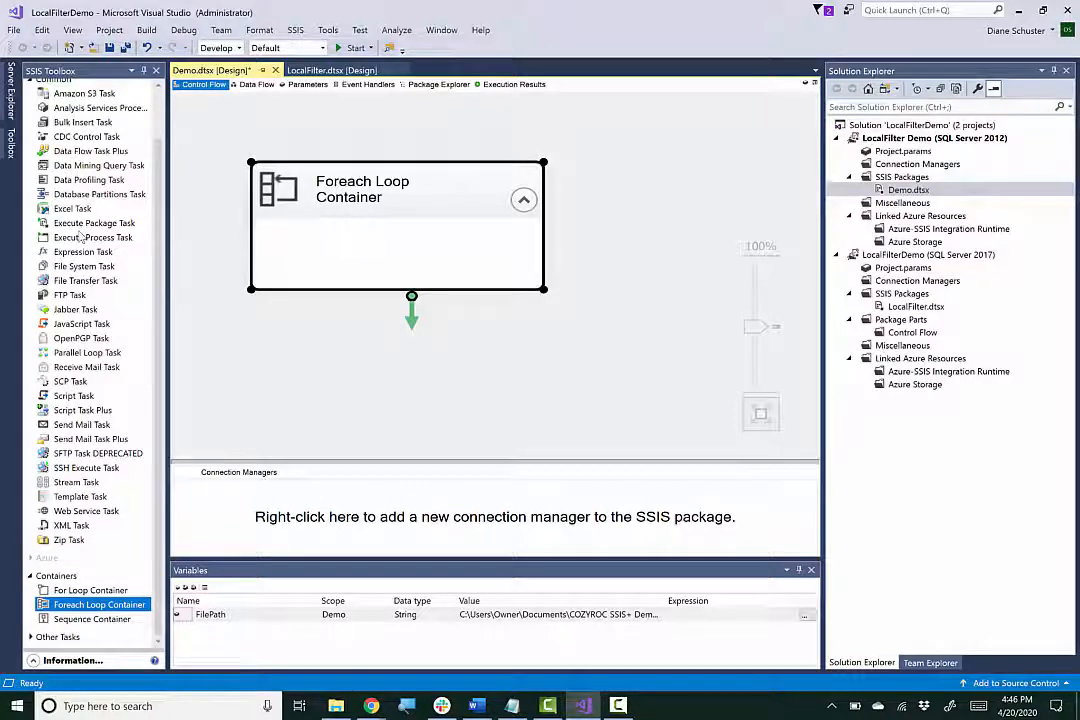
- Drag a COZYROC File Transfer Task into the Foreach Loop container and open its editor
click(85, 280)
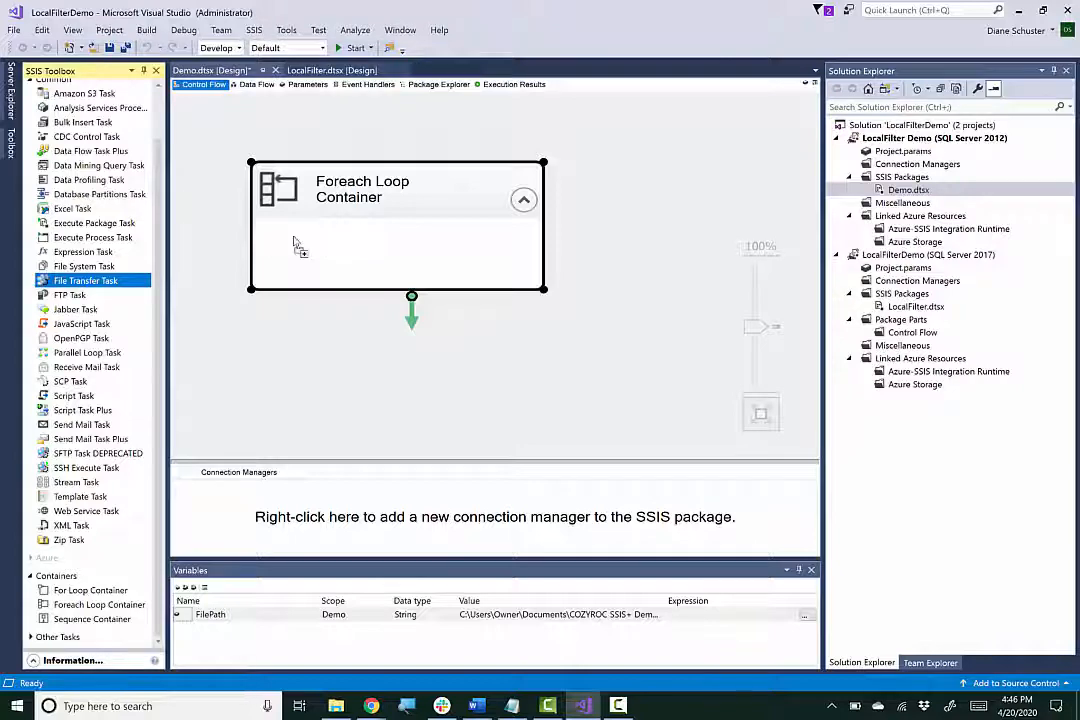
drag(85, 280, 410, 263)
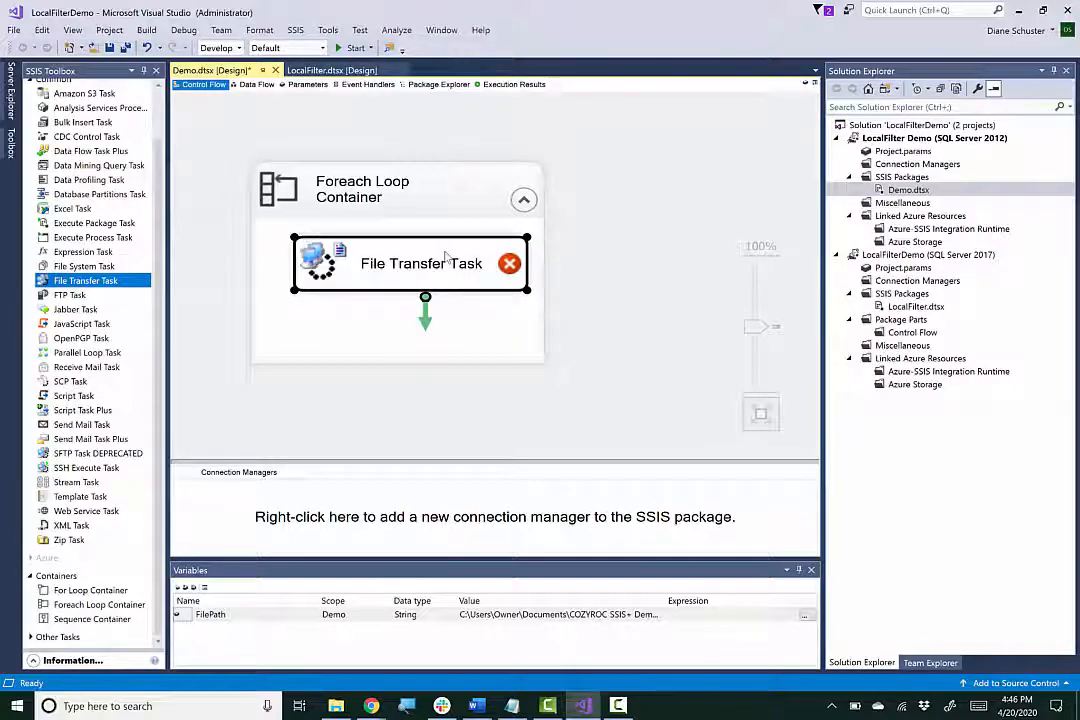
double_click(420, 263)
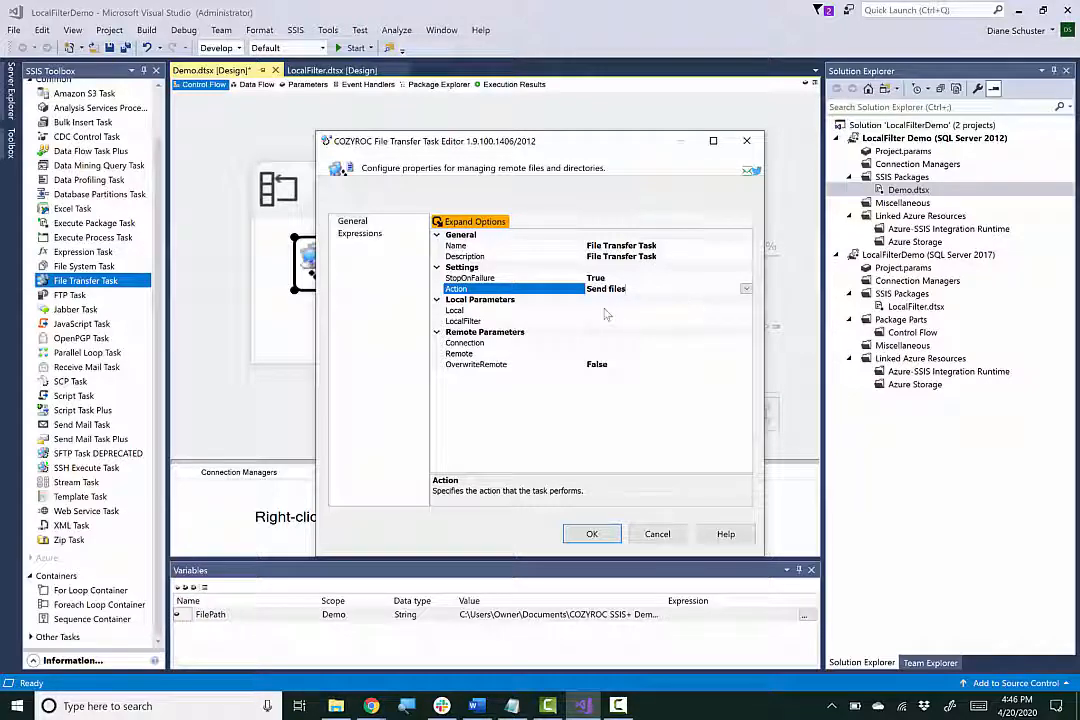
- Set Local to a new Existing folder file connection pointing at LocalFilter source files
click(454, 310)
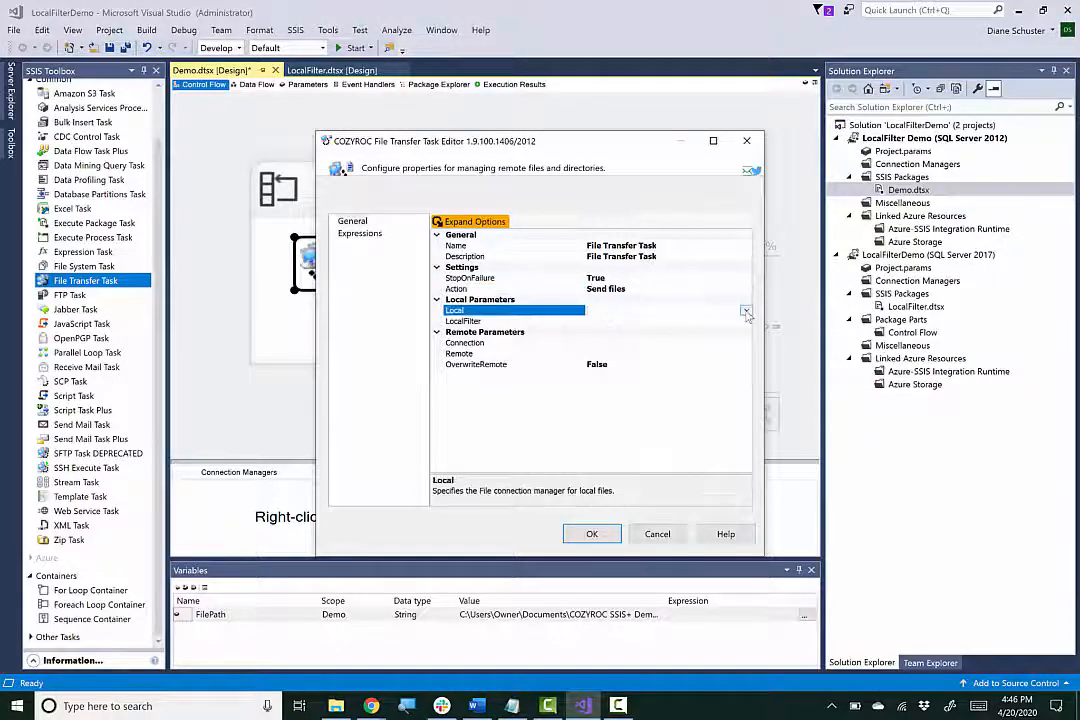
click(746, 310)
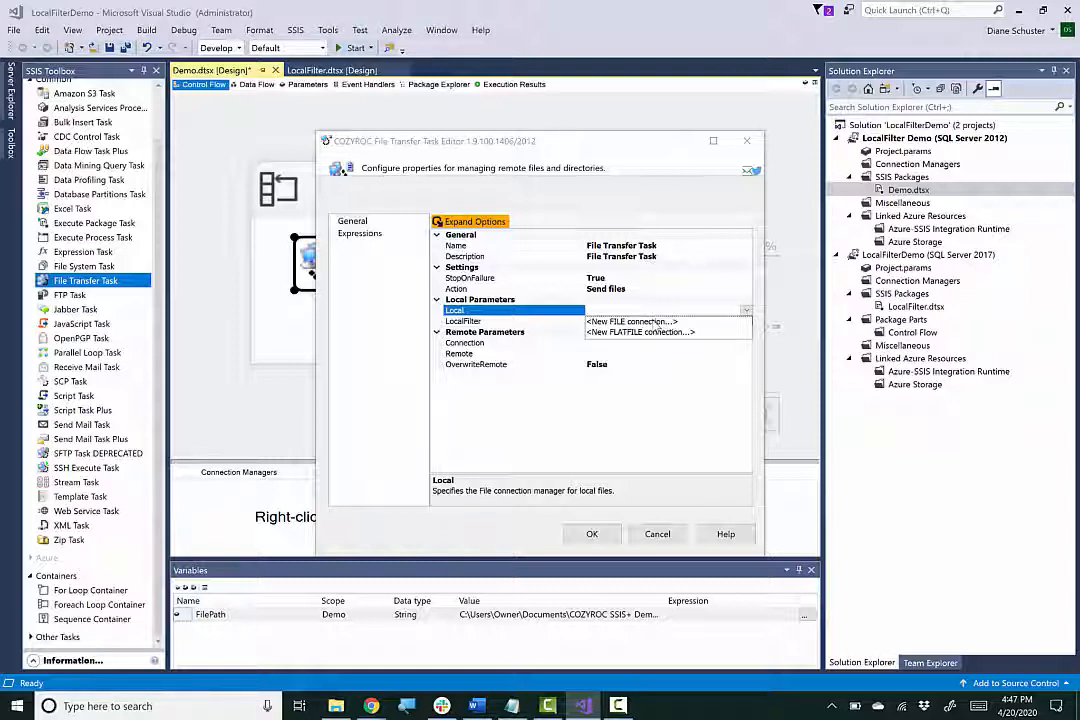
click(632, 321)
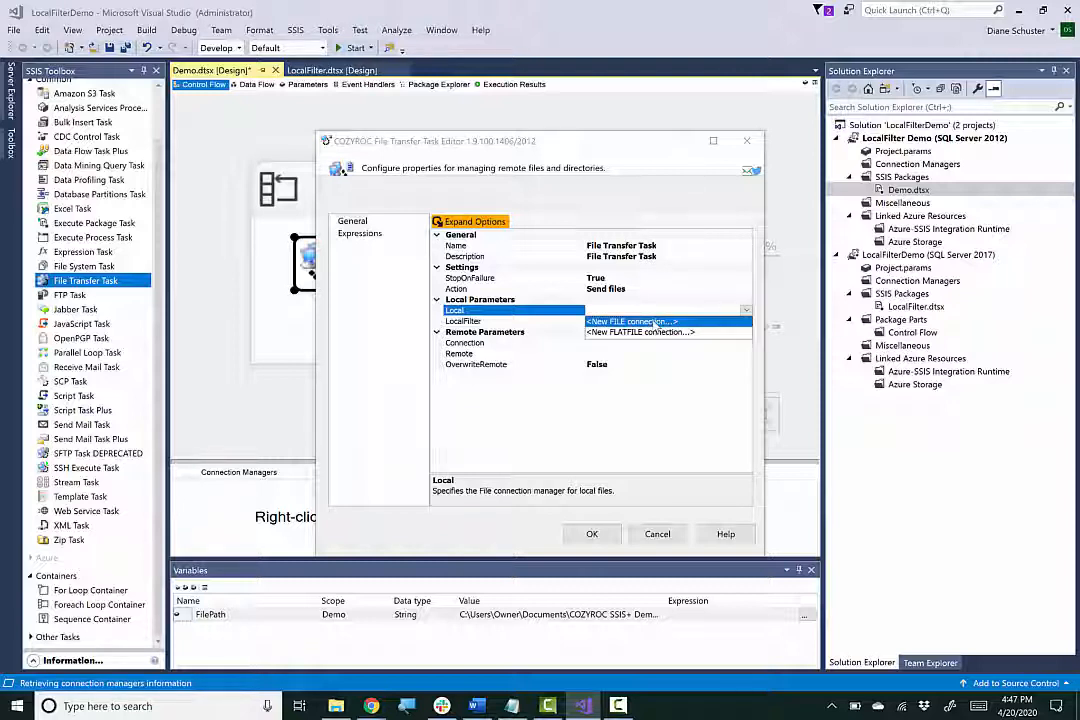
click(632, 321)
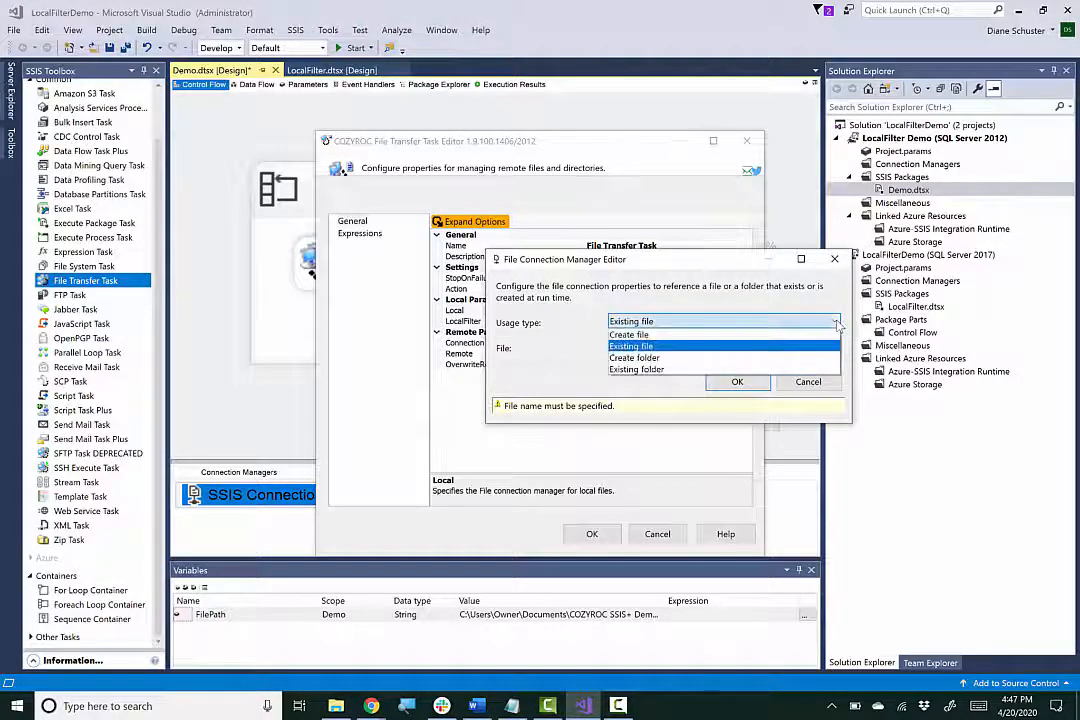
click(636, 369)
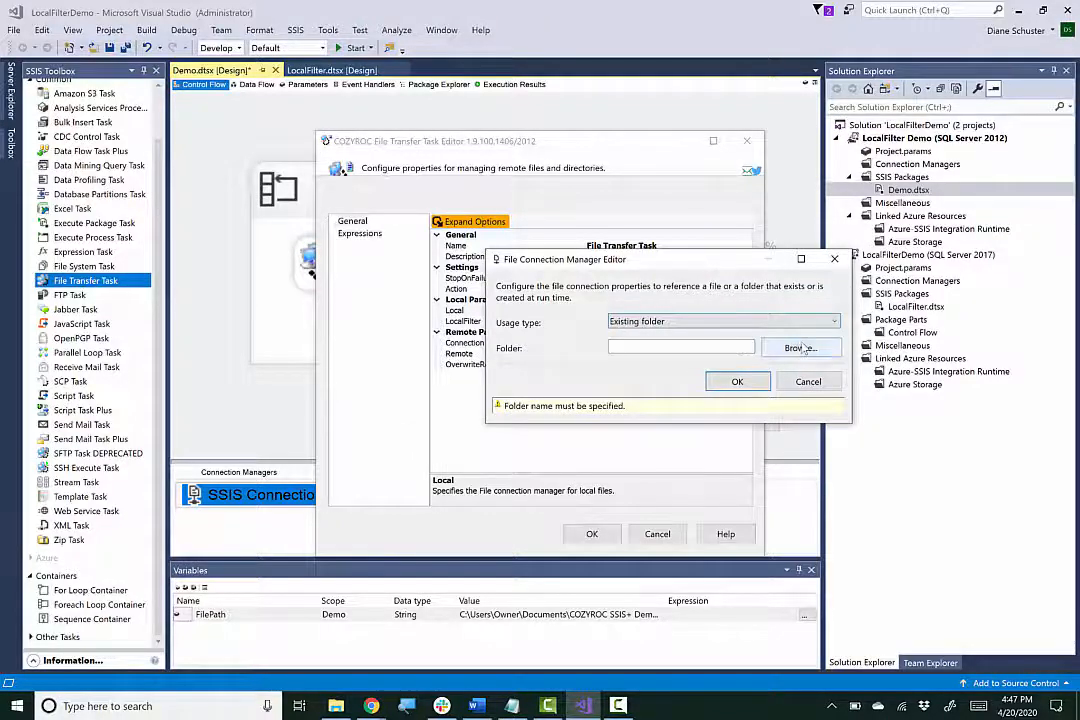
click(800, 347)
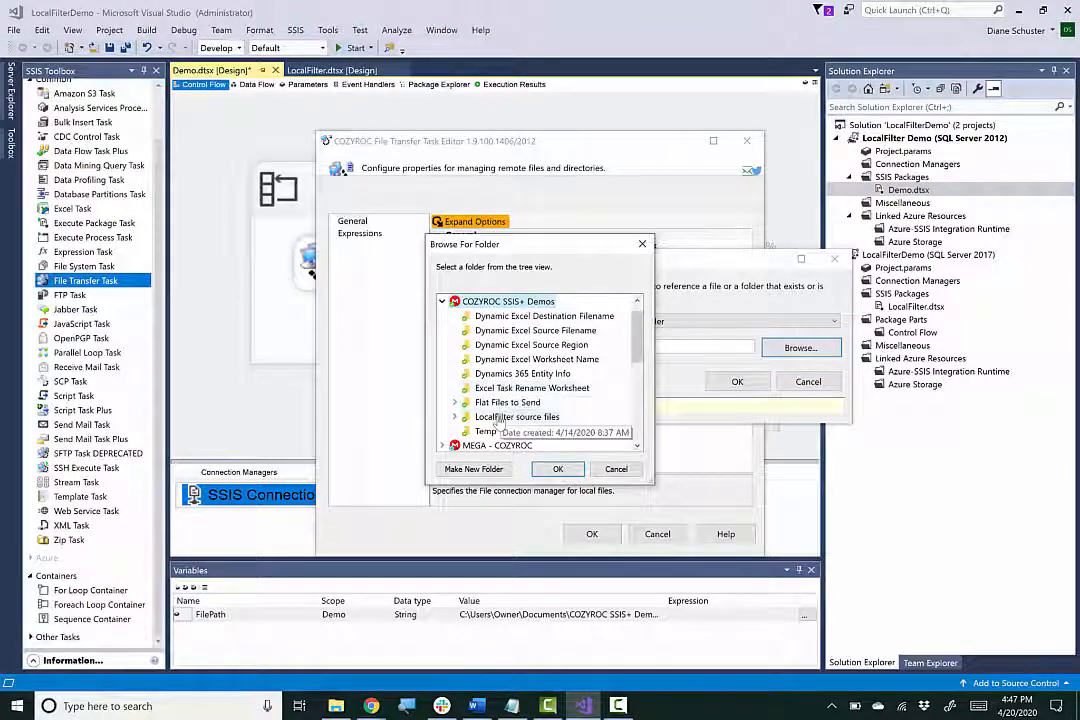
click(455, 417)
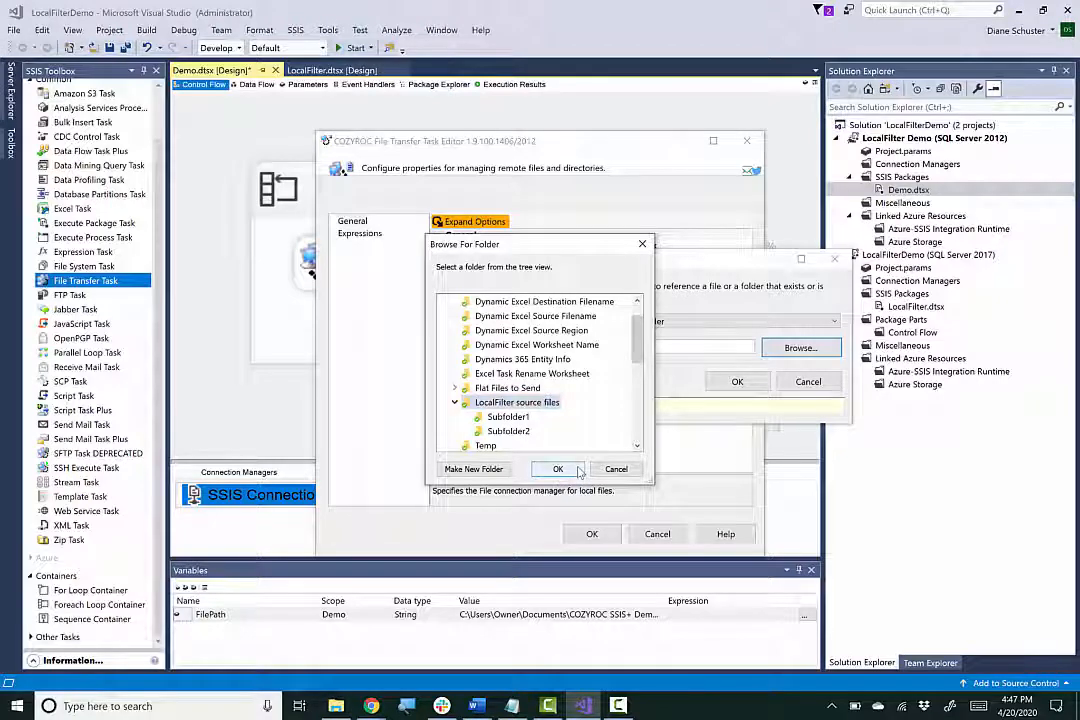
click(558, 469)
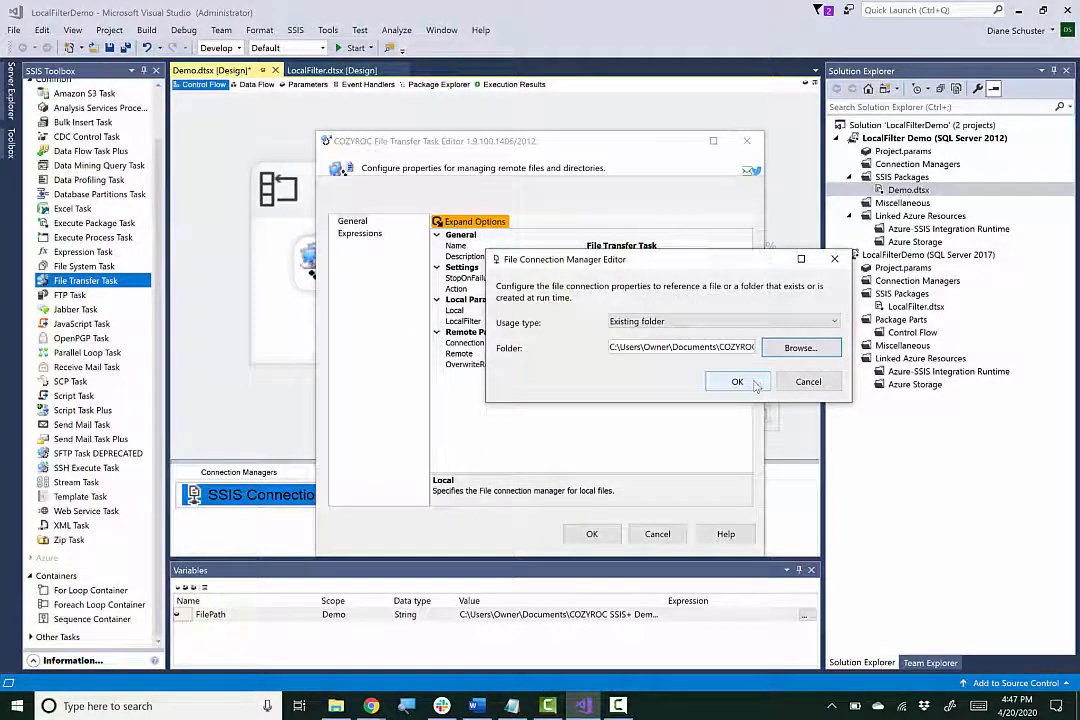
click(737, 382)
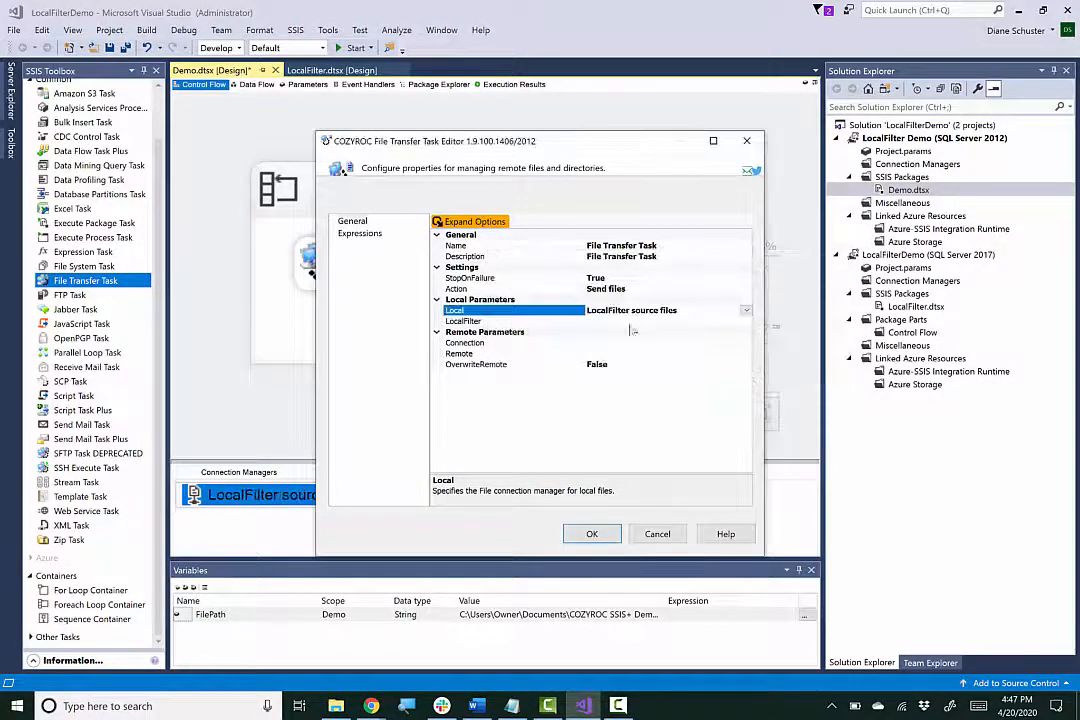
- Enter LastWriteTime > Now.Date.AddDays(-1) as the task's LocalFilter expression
click(462, 321)
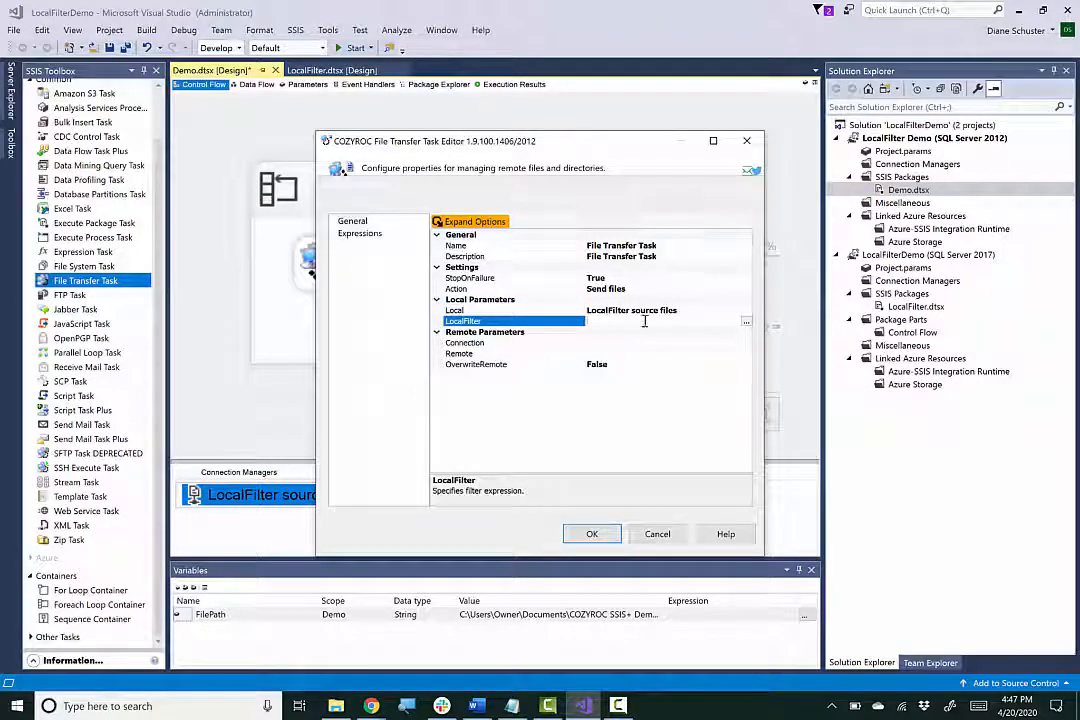
click(745, 321)
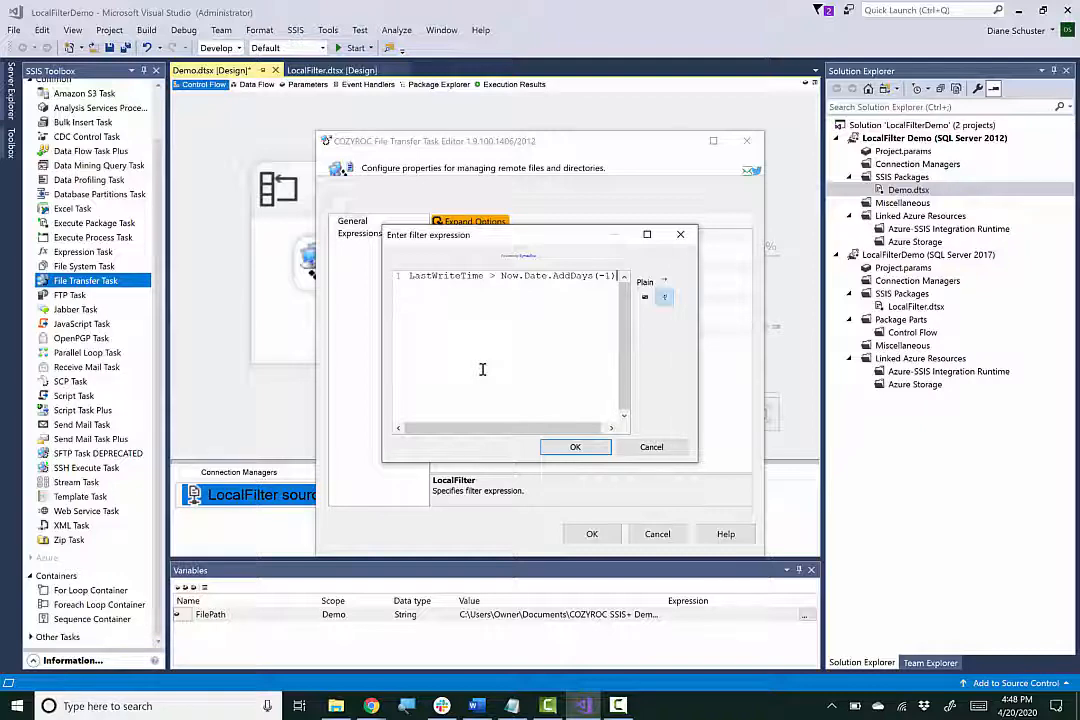
mouse_move(550, 361)
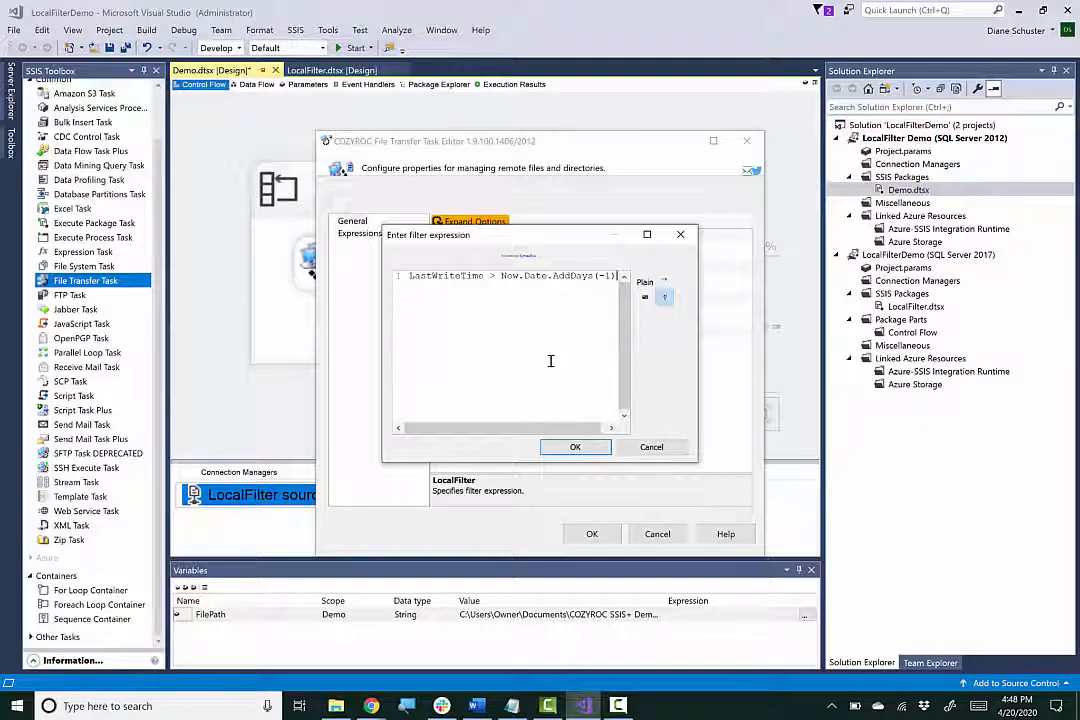
click(575, 447)
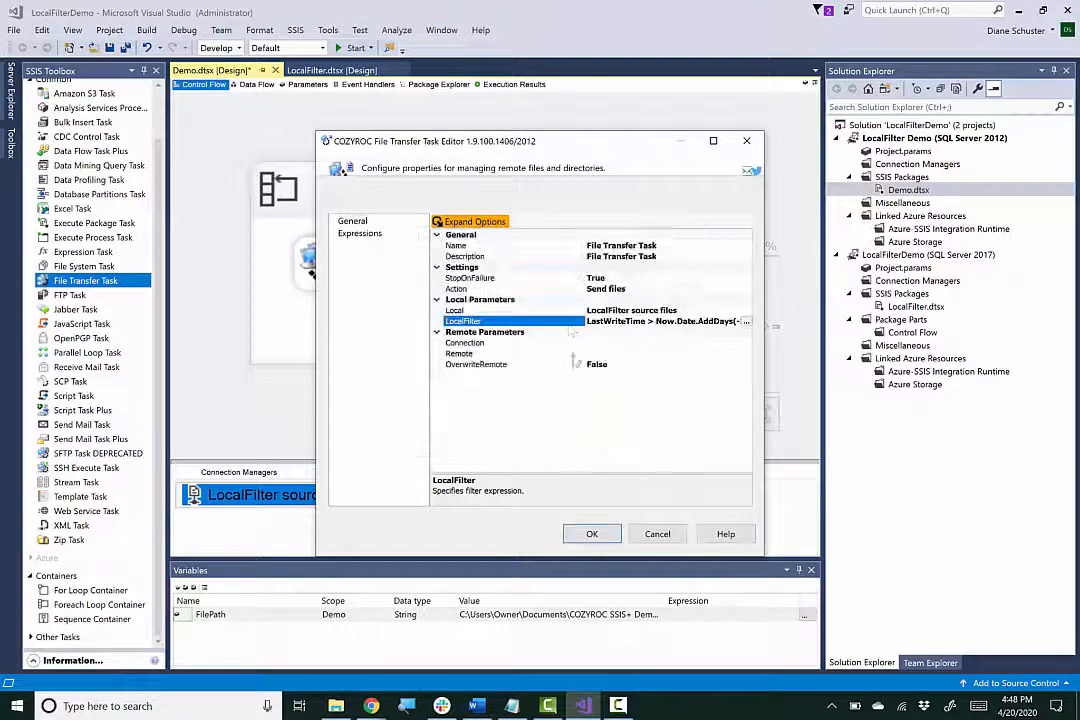
- Create a new SharePoint connection for the task with Online deployment
click(464, 342)
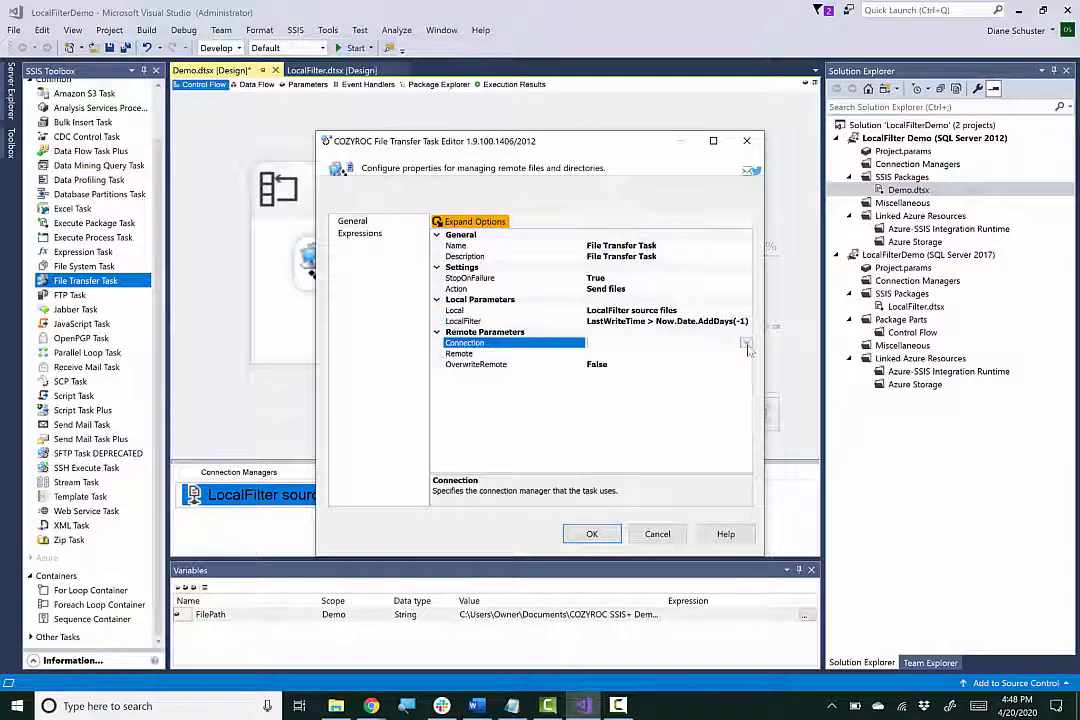
click(745, 342)
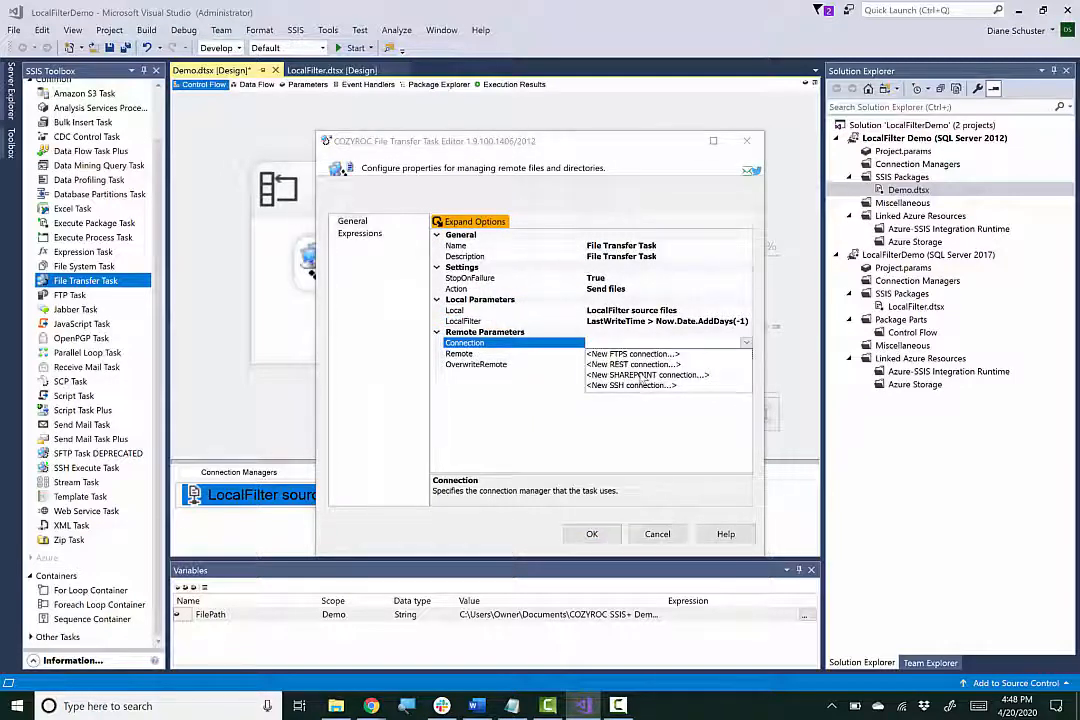
mouse_move(648, 375)
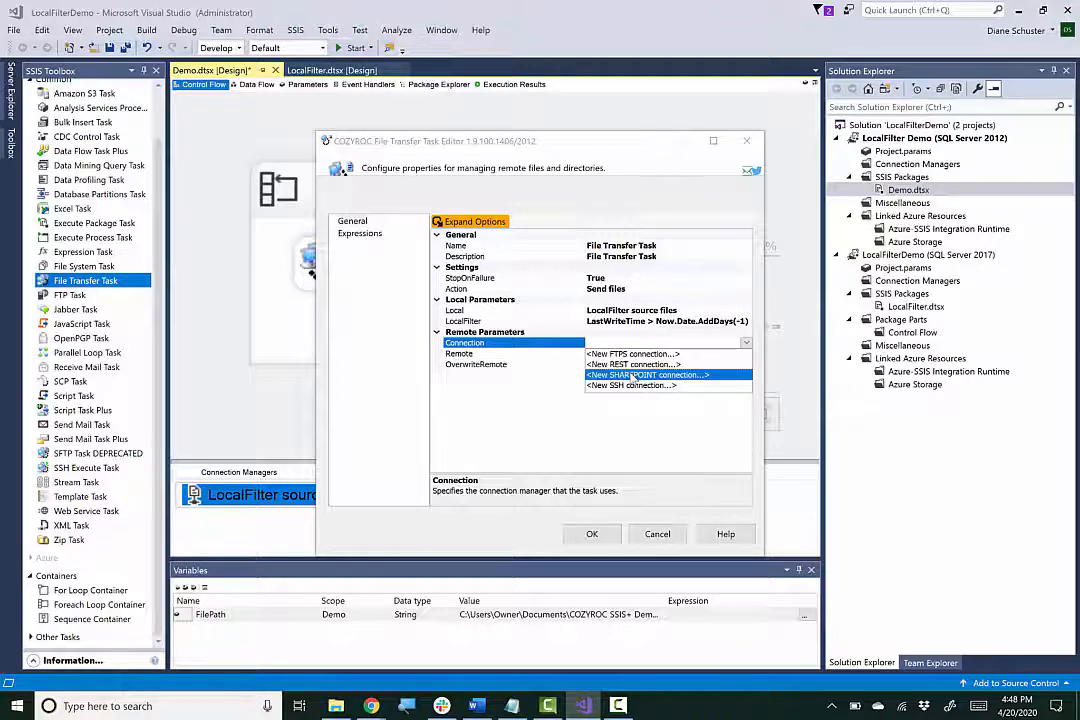
click(649, 374)
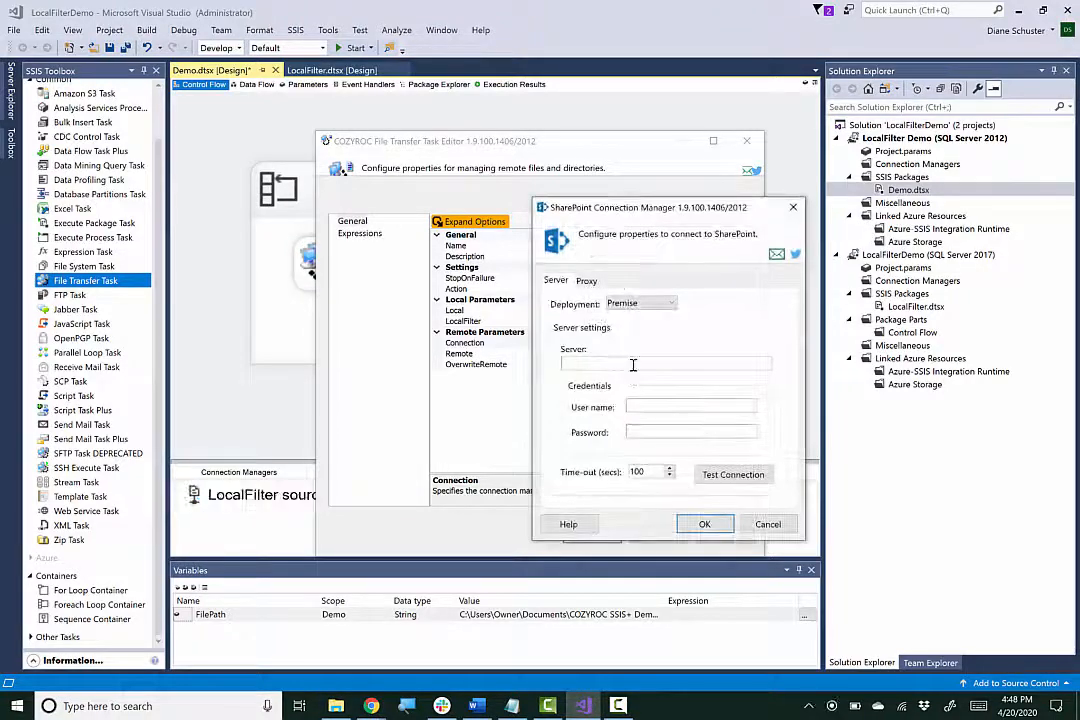
click(668, 303)
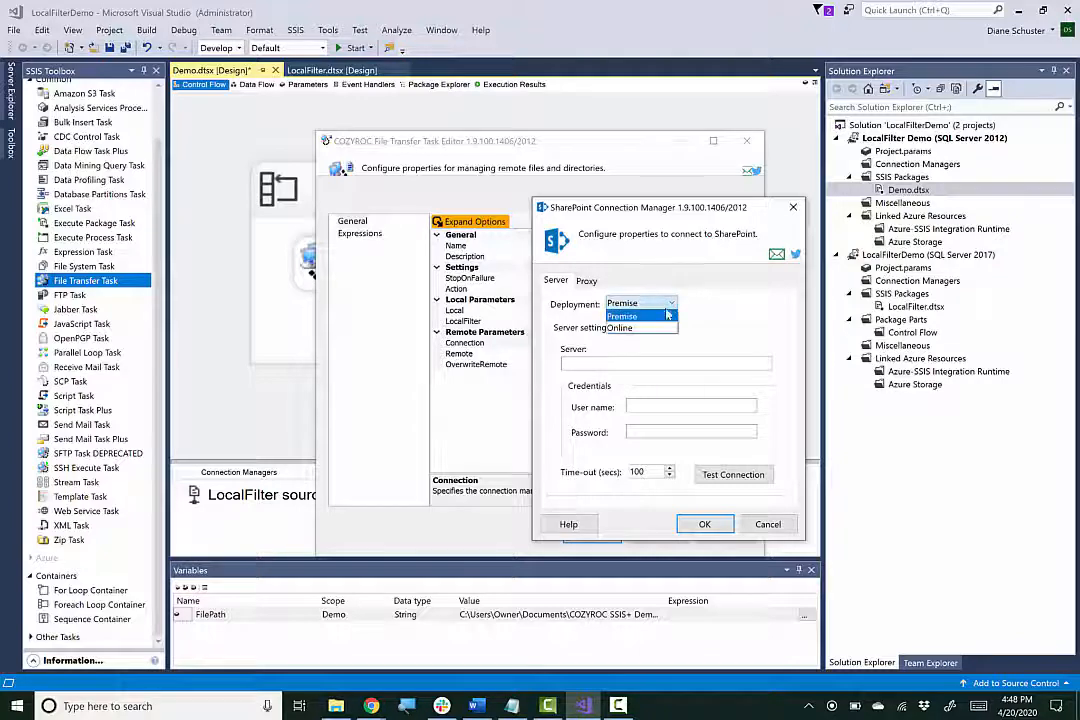
click(620, 328)
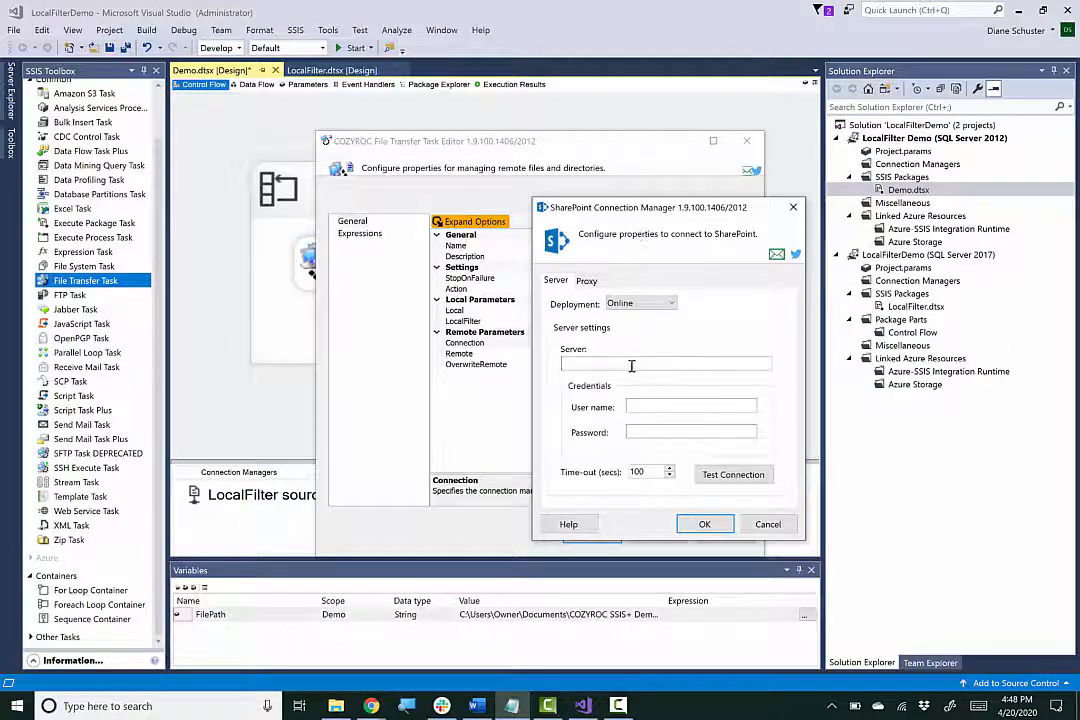
text(https://cozyroc.sharepoint.com/sites/Test123)
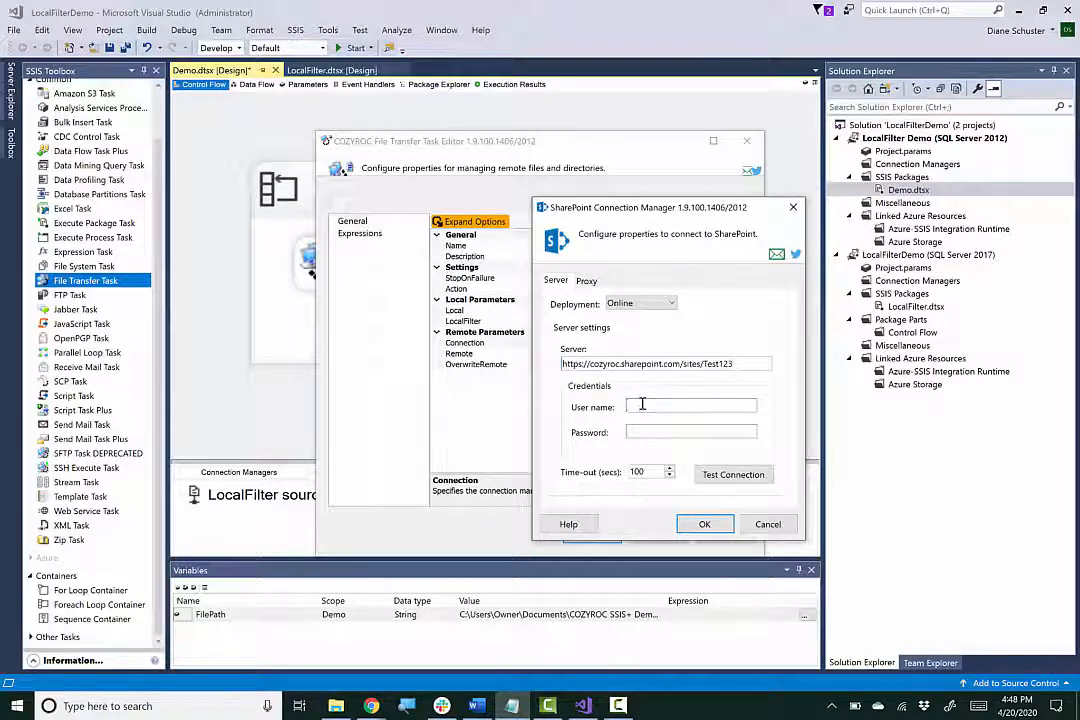
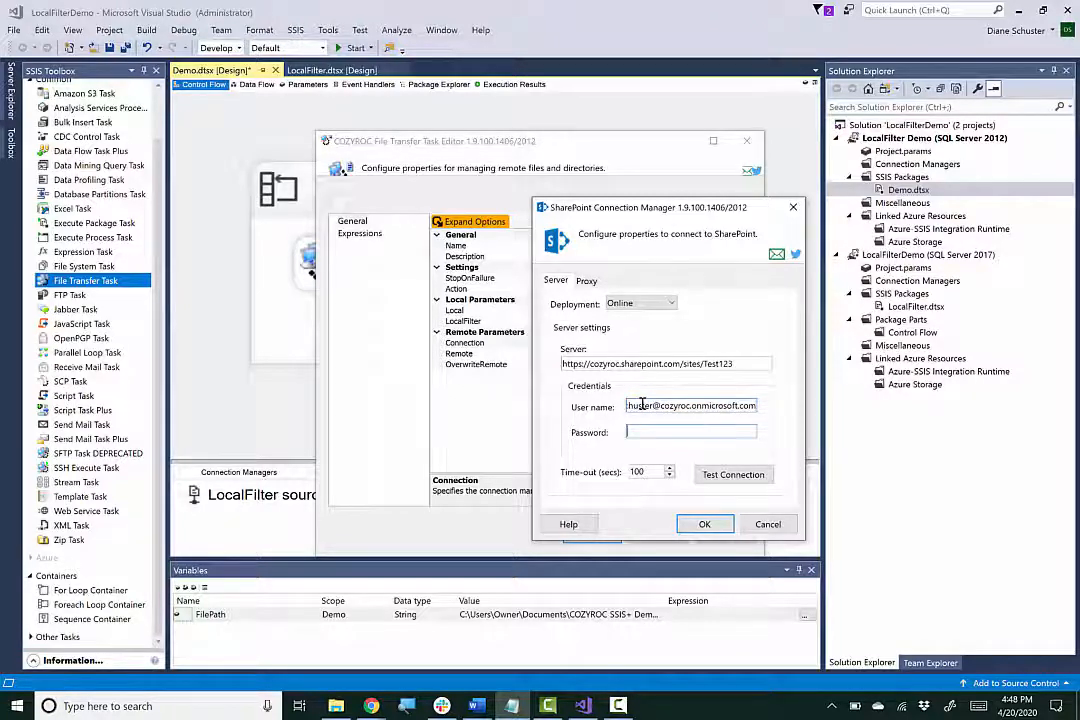
text(password)
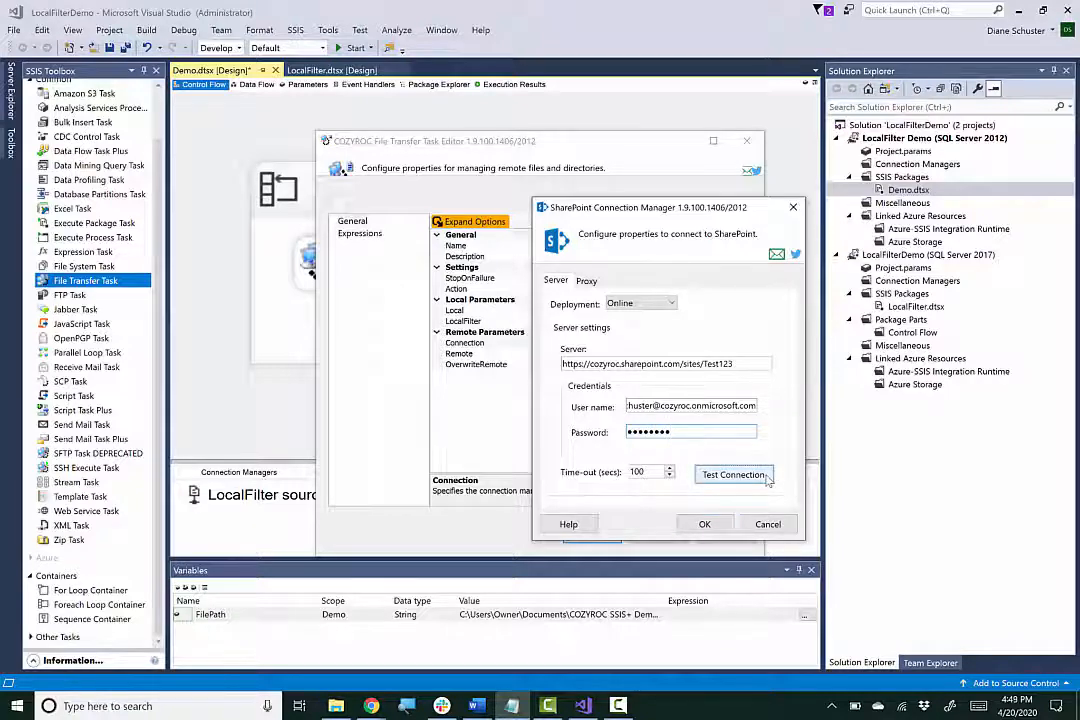
click(733, 474)
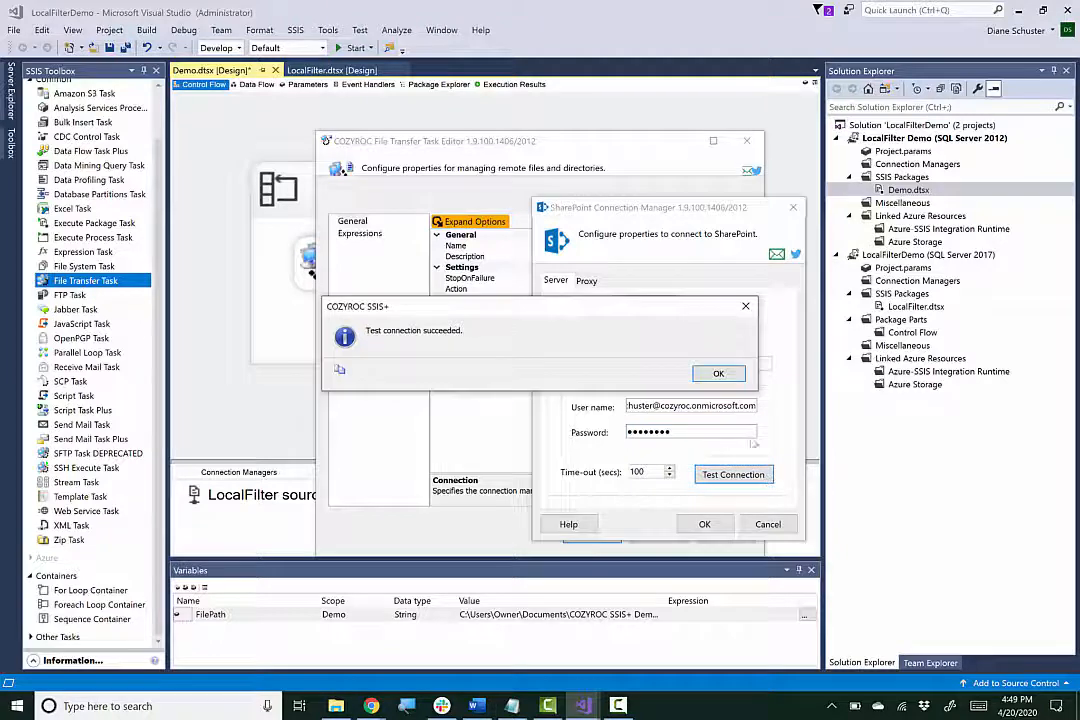
click(718, 373)
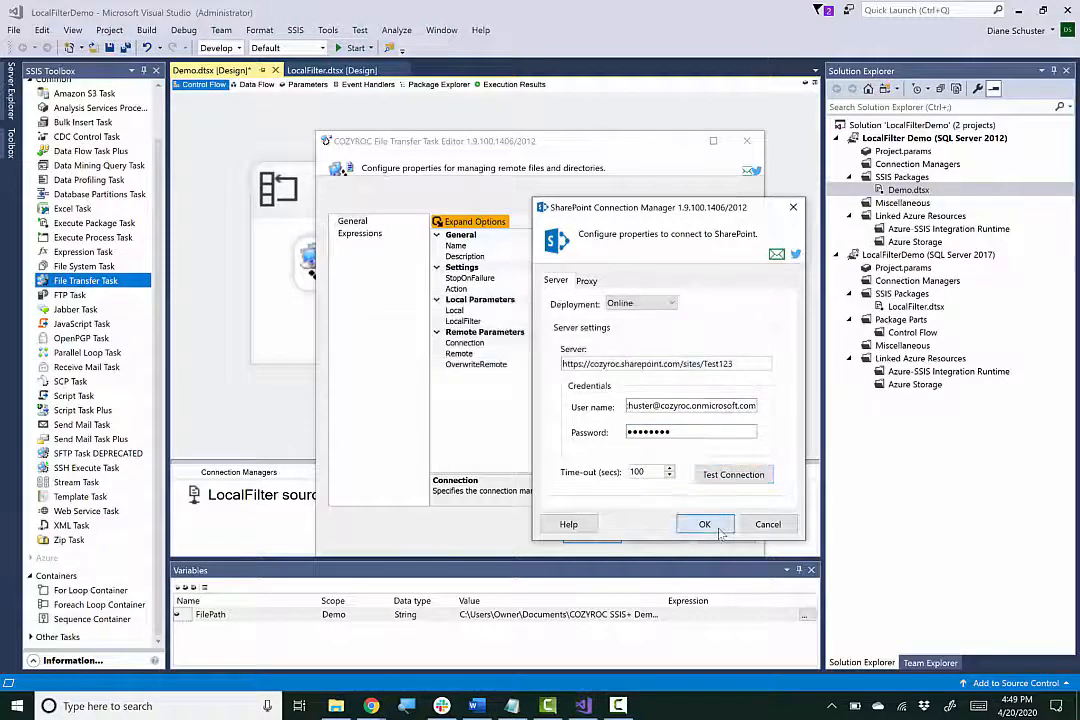
click(704, 523)
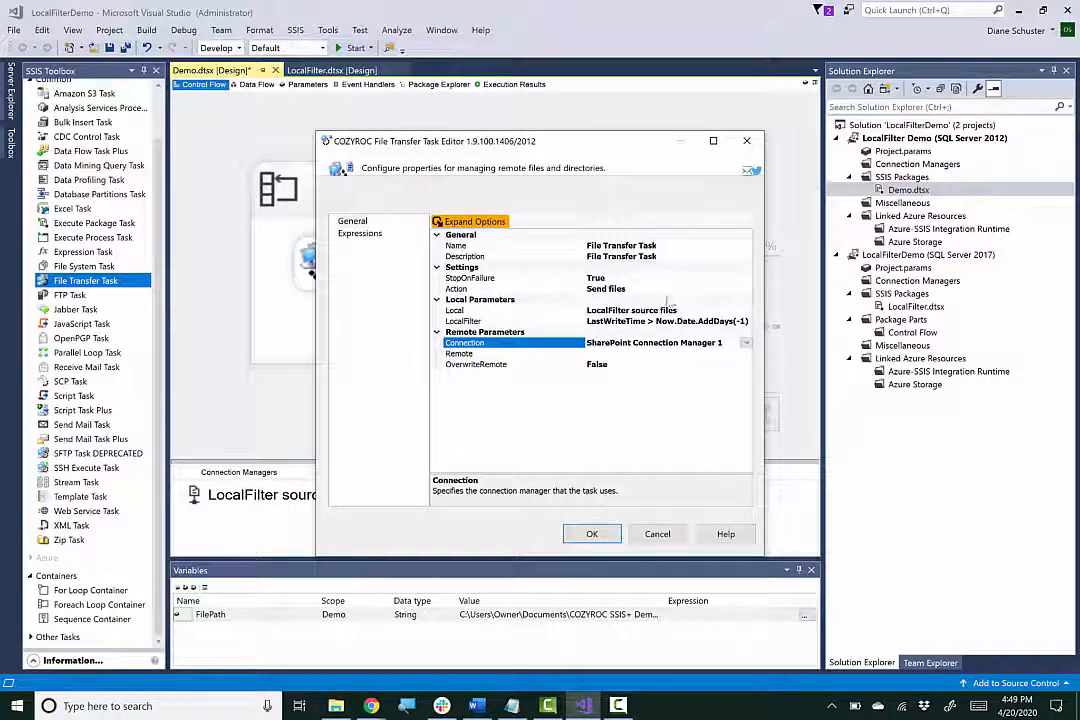
- Browse the Remote path to Shared Documents/Filtered Files/ and close the task editor with OK
click(459, 353)
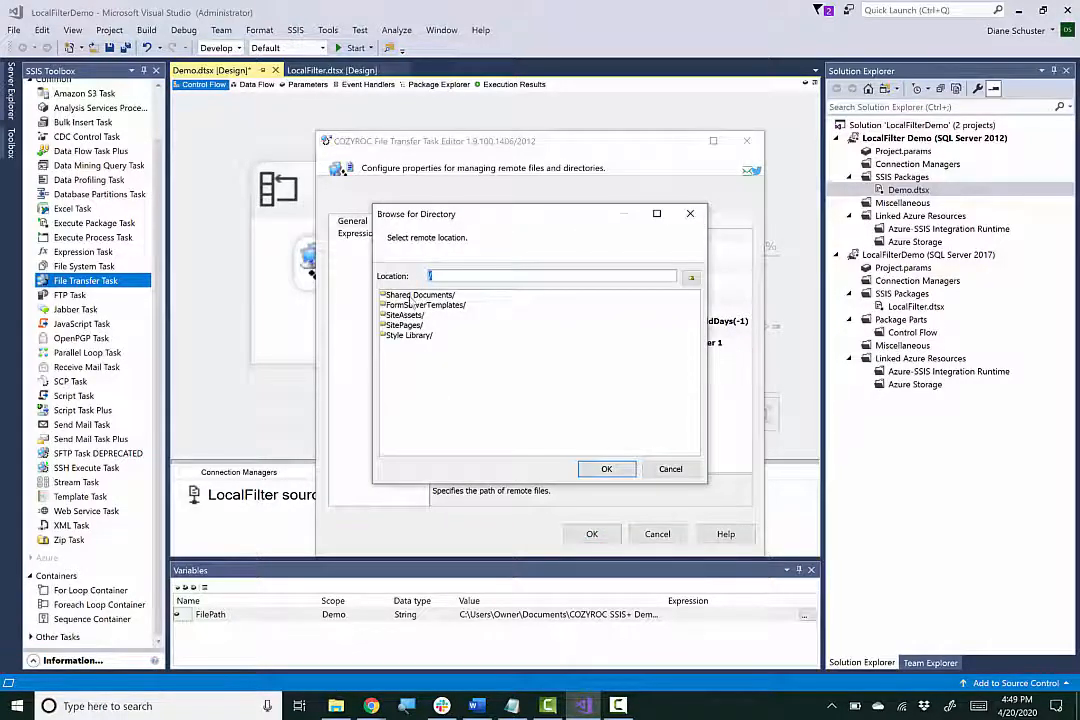
double_click(418, 294)
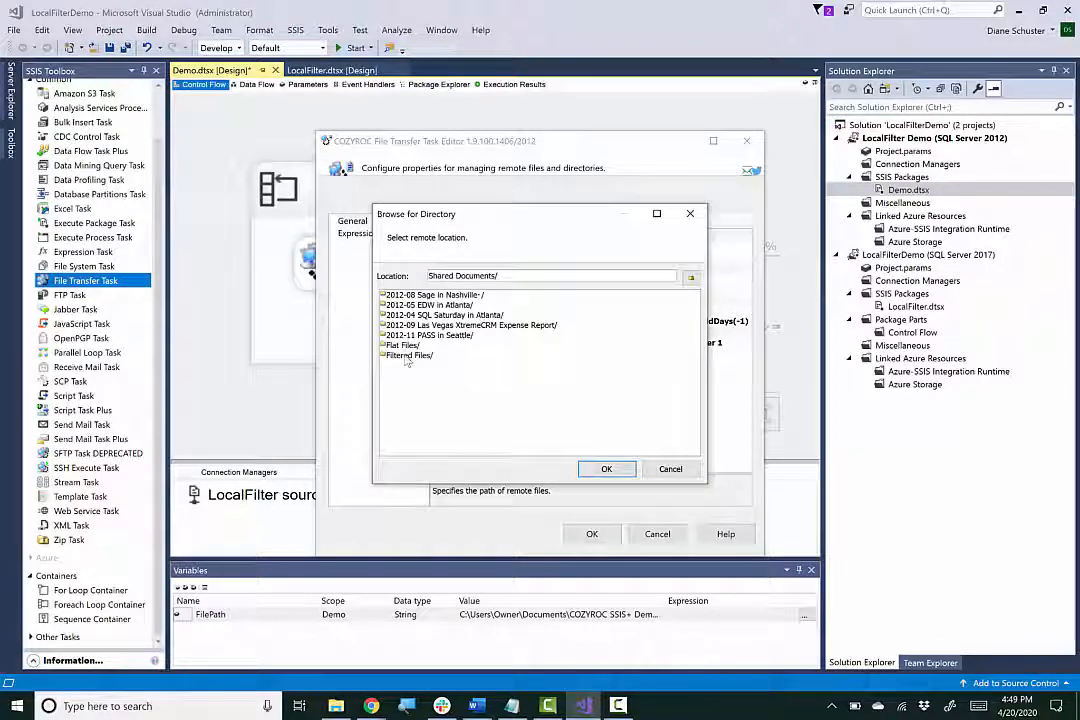
double_click(407, 356)
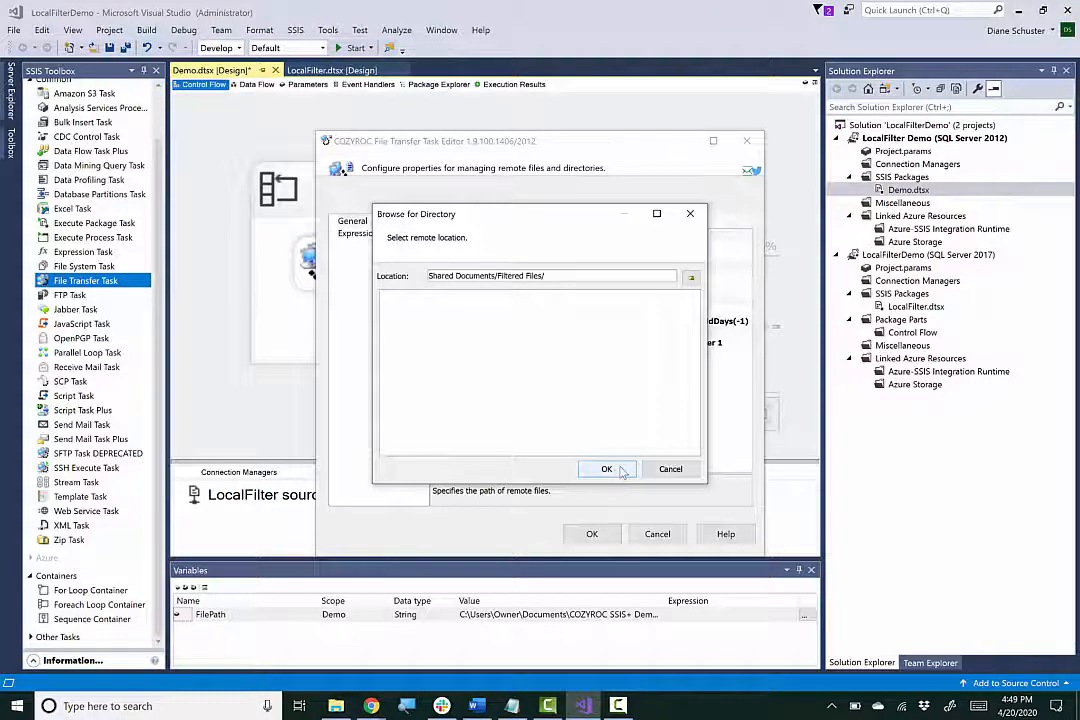
click(606, 469)
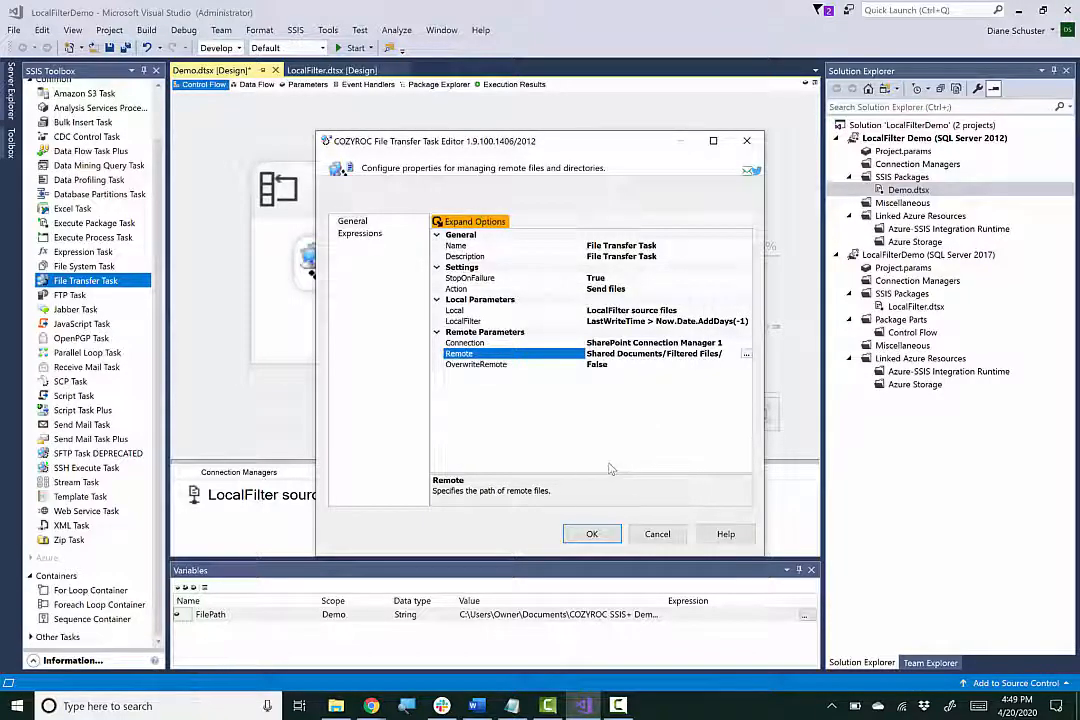
mouse_move(615, 368)
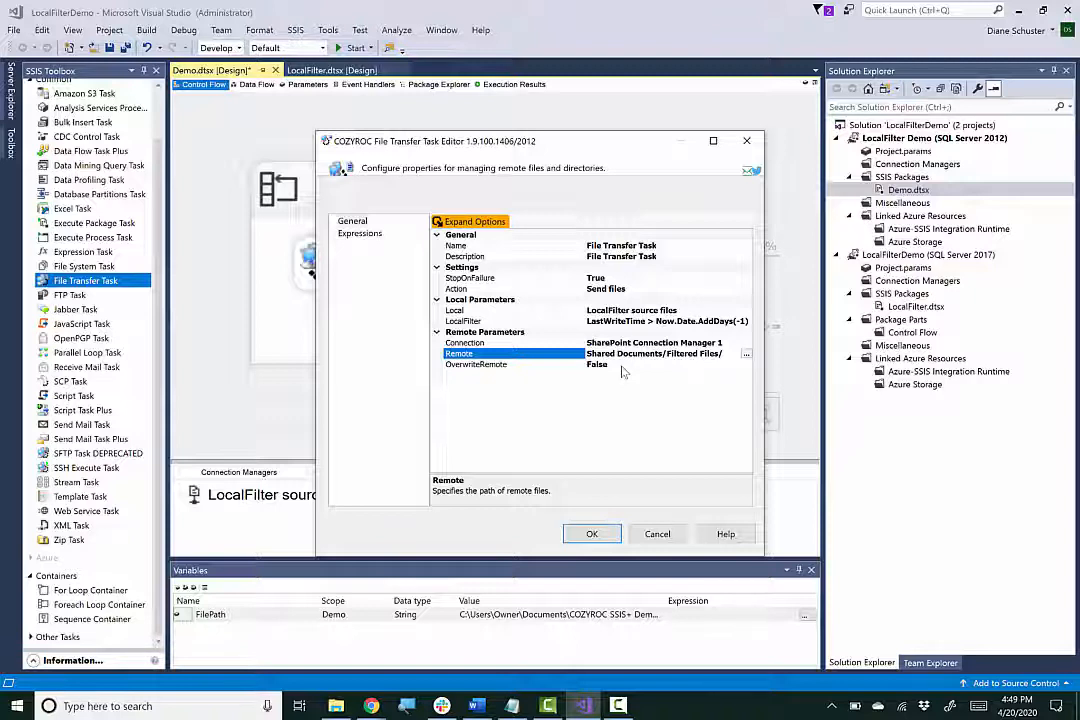
mouse_move(625, 432)
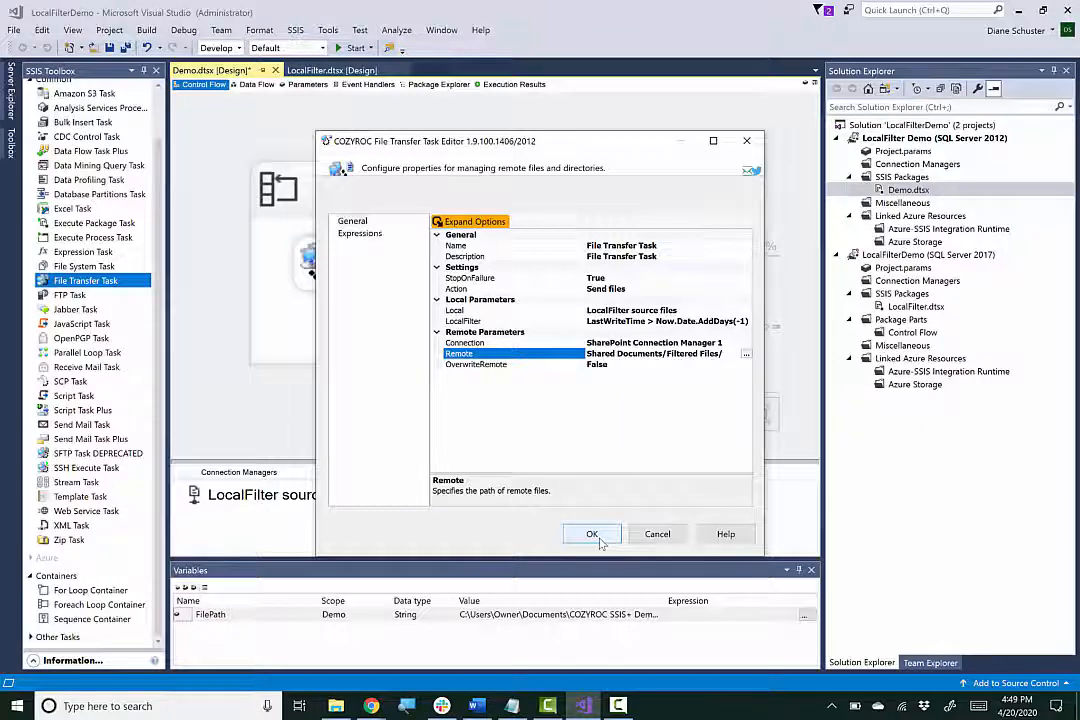
click(591, 533)
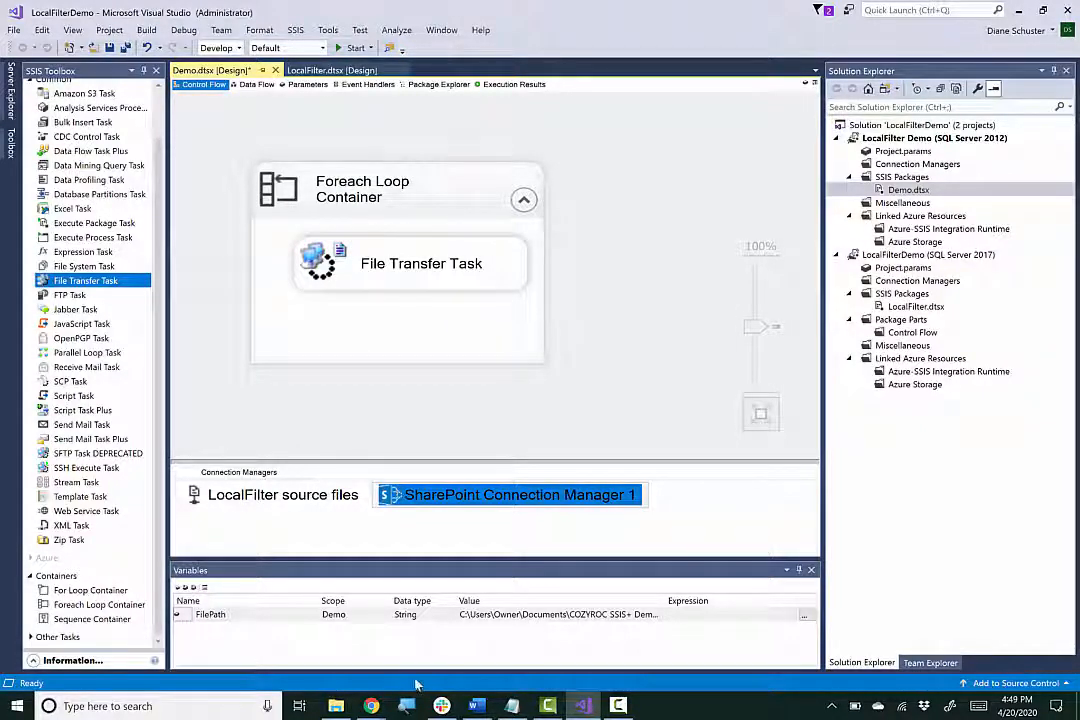
- Open the Property Expressions editor for the LocalFilter source files connection
click(283, 494)
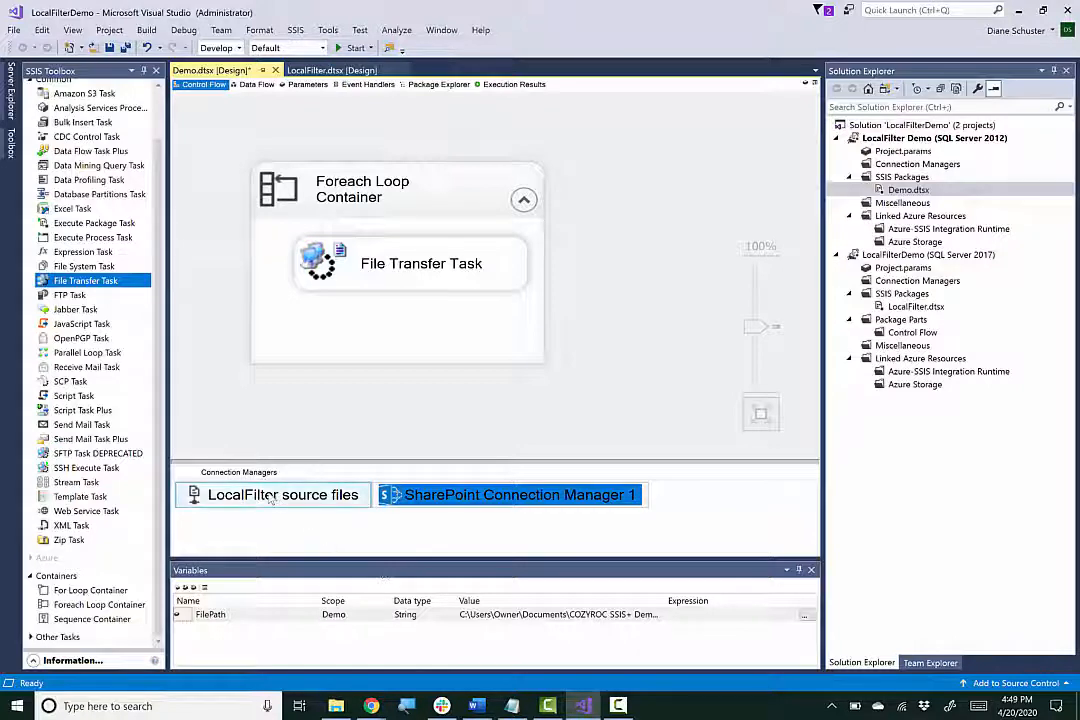
click(283, 494)
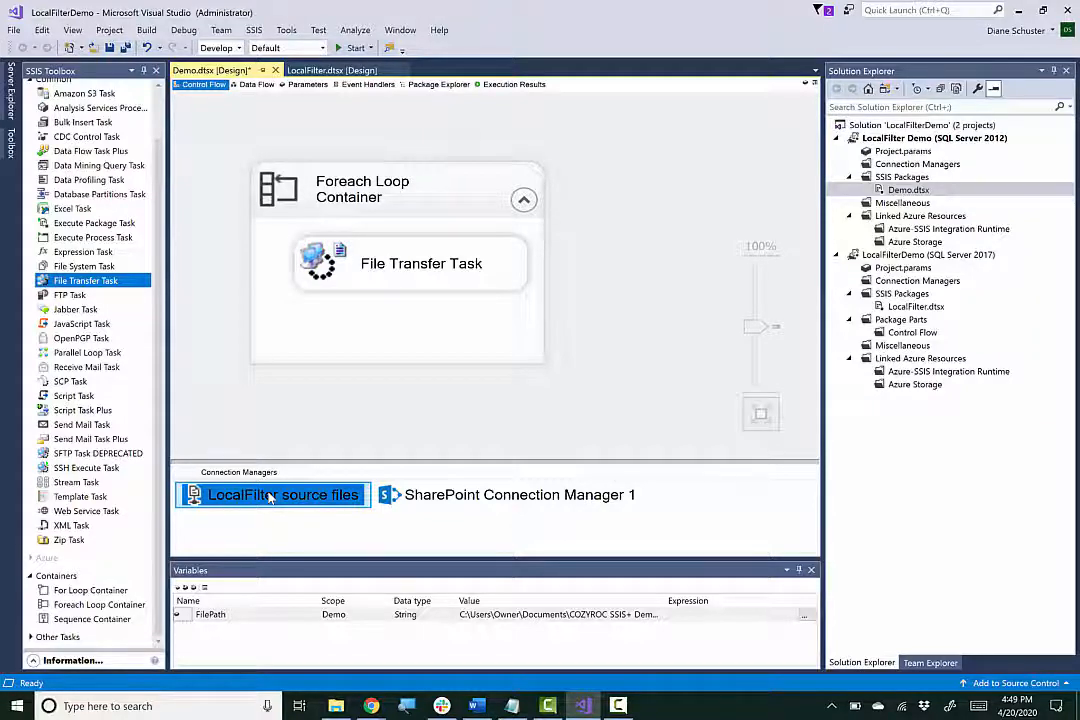
right_click(272, 494)
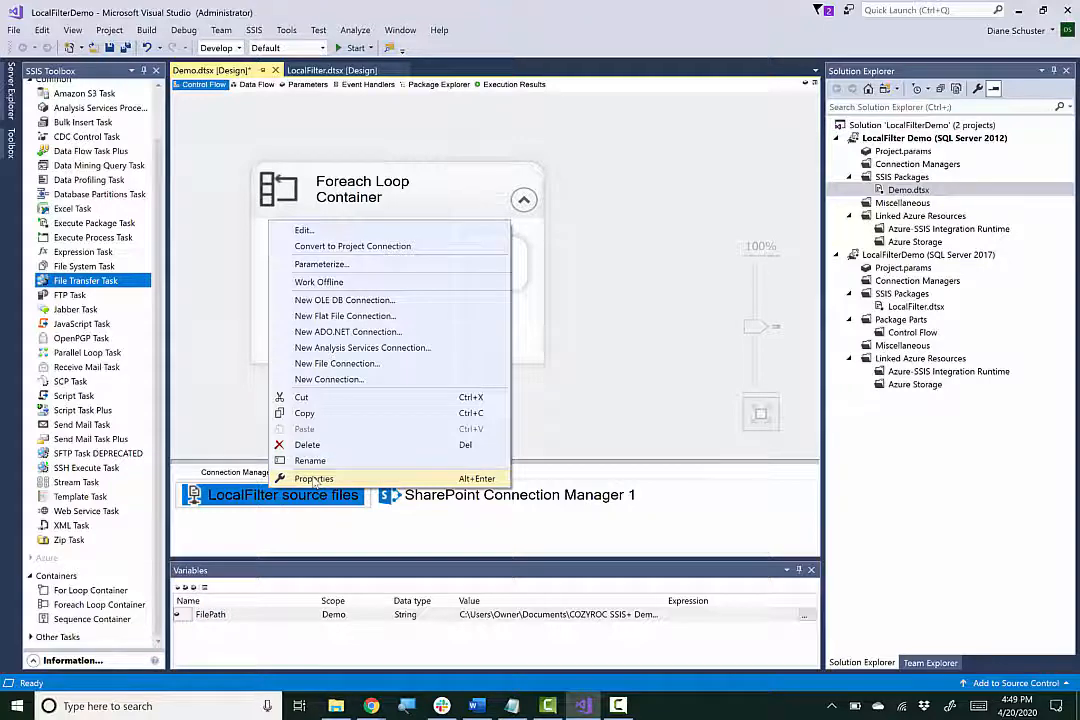
click(314, 478)
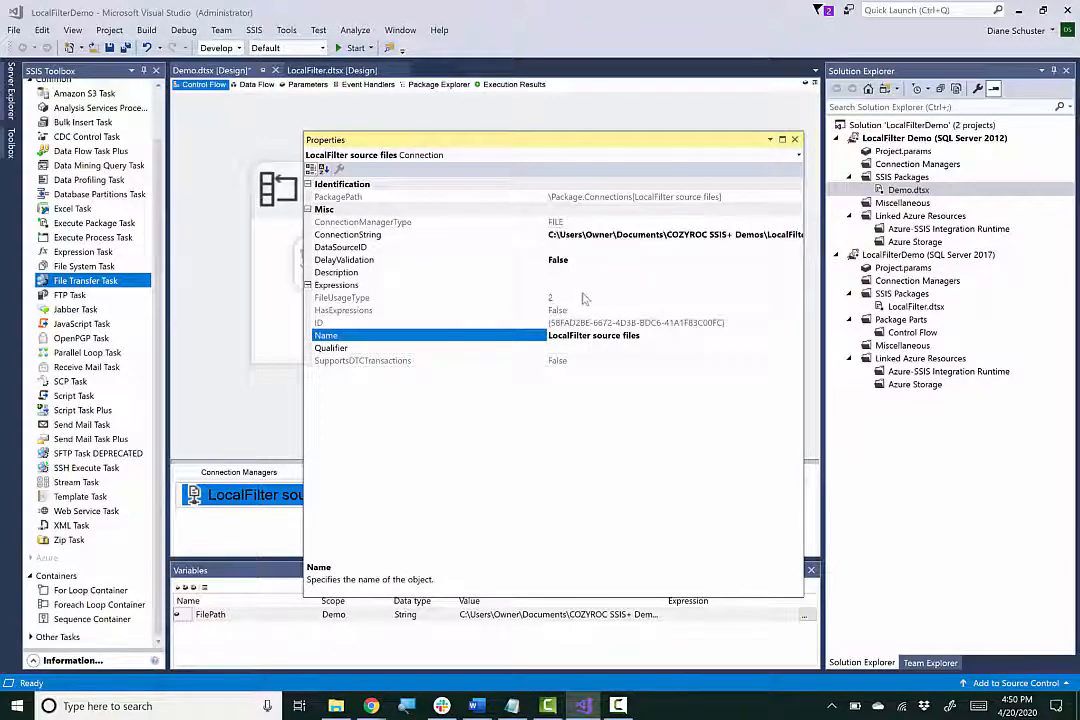
click(336, 285)
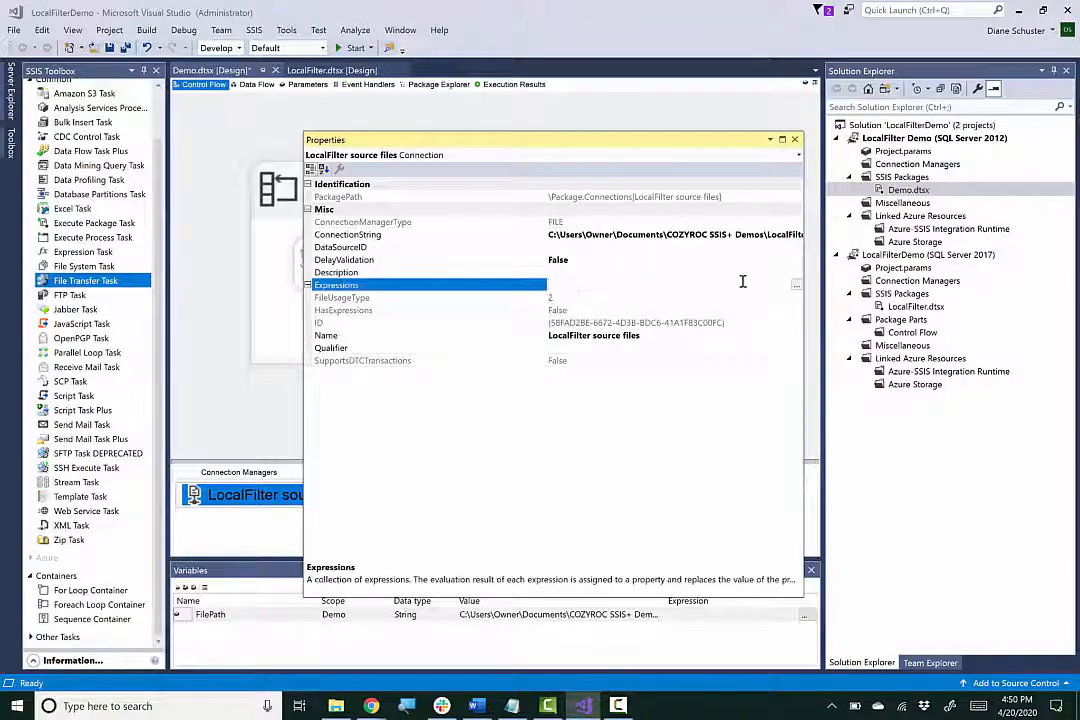
click(795, 284)
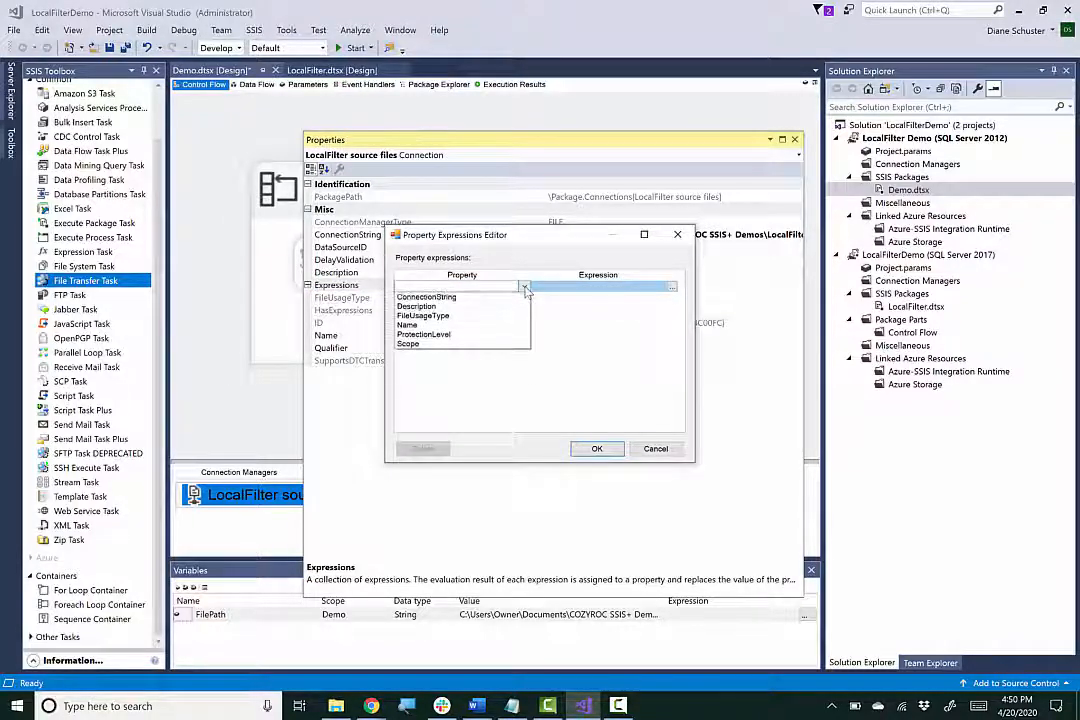
- Set ConnectionString to @[User::FilePath], evaluate it, and close the Properties window
click(426, 297)
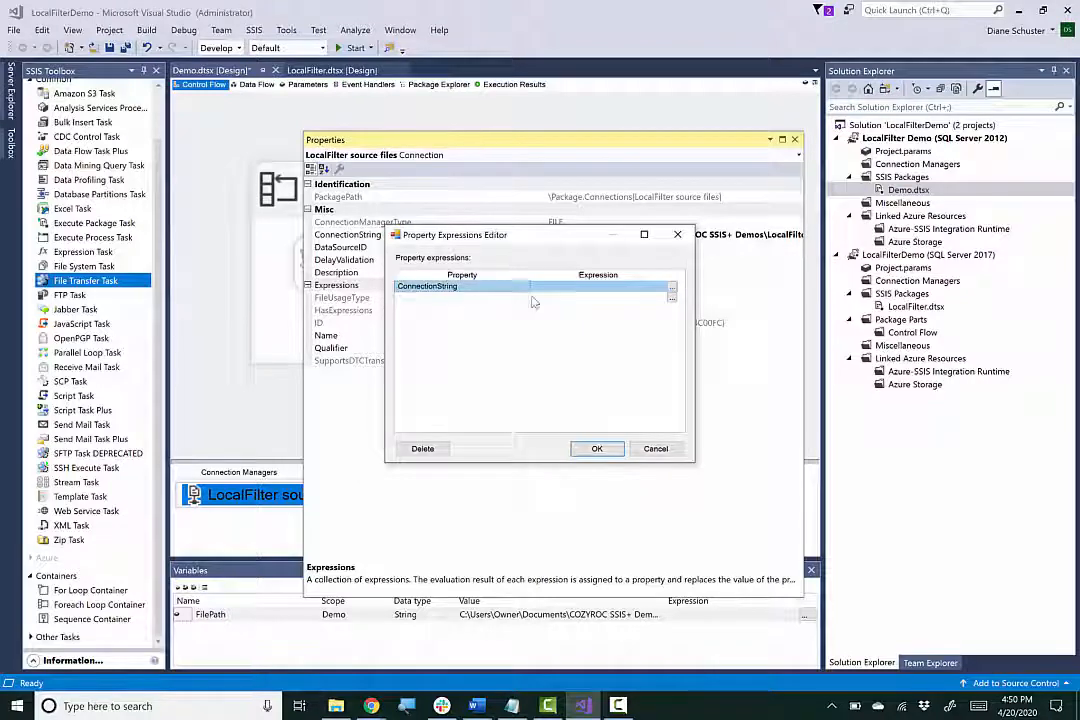
click(672, 286)
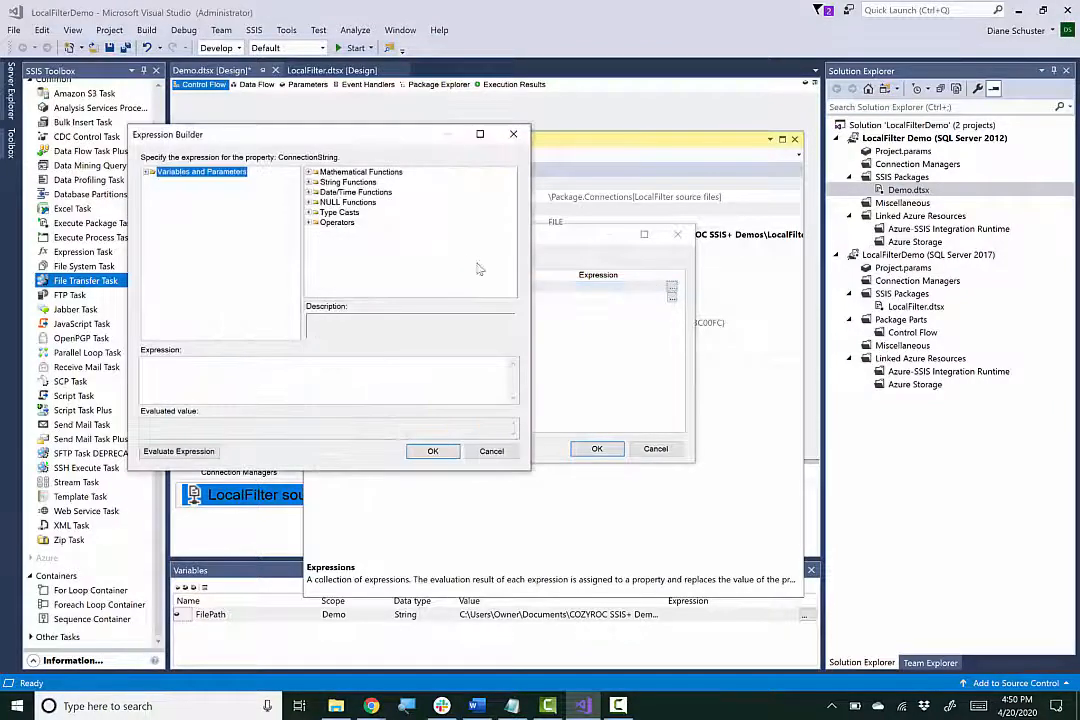
click(147, 171)
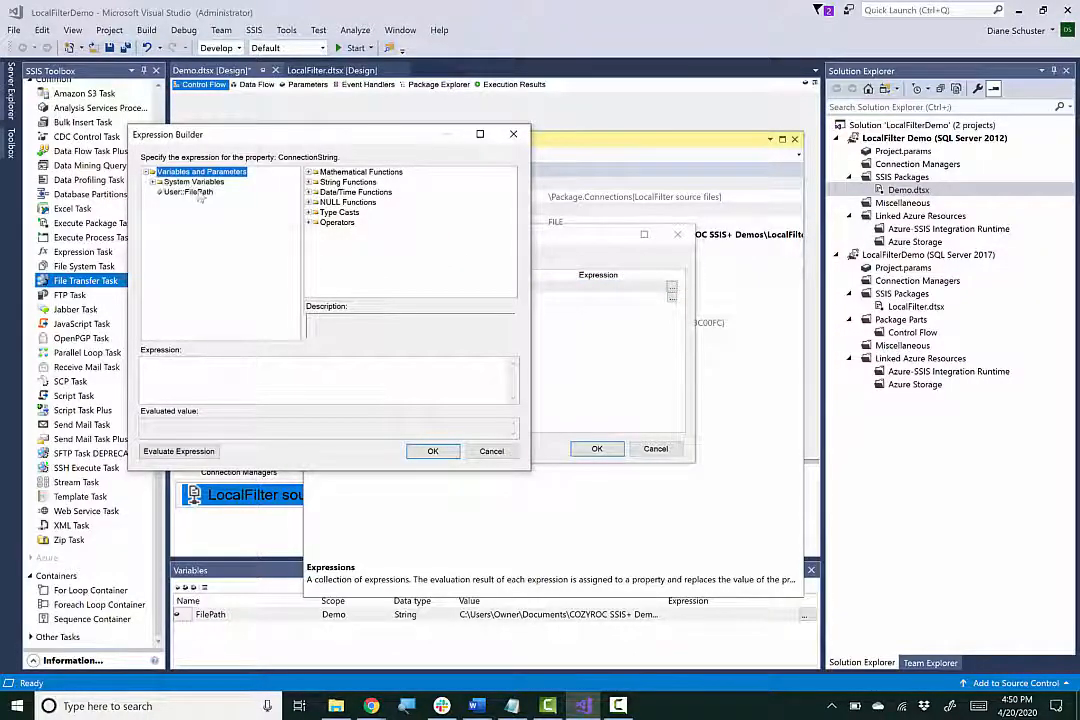
drag(186, 192, 168, 362)
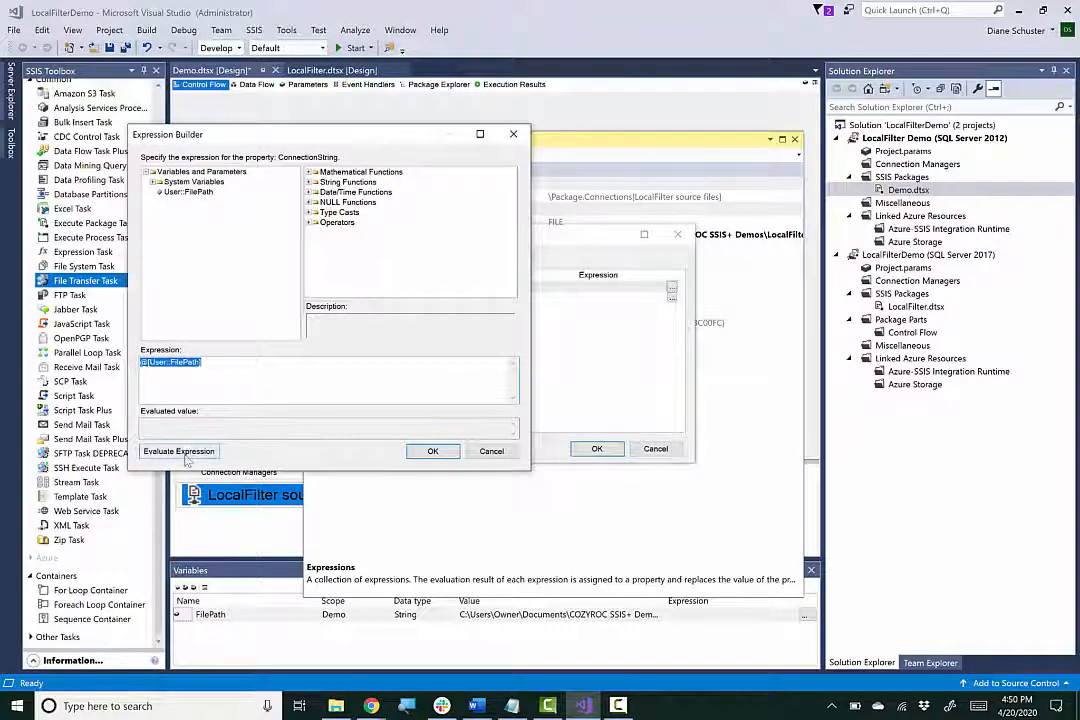
click(178, 451)
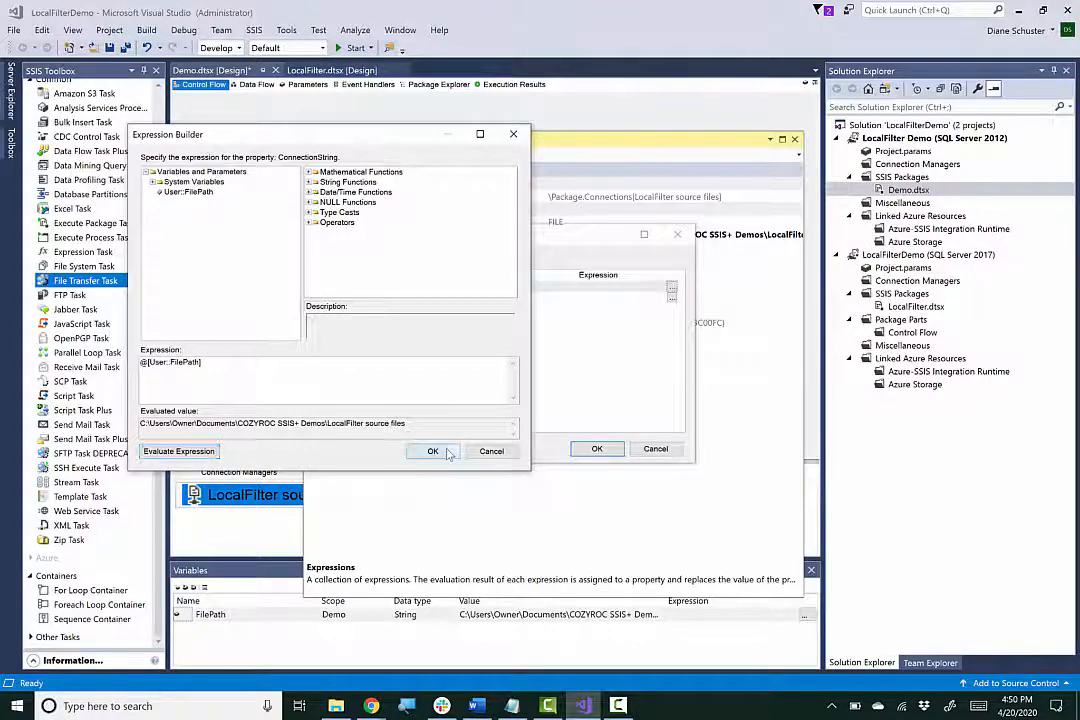
click(432, 451)
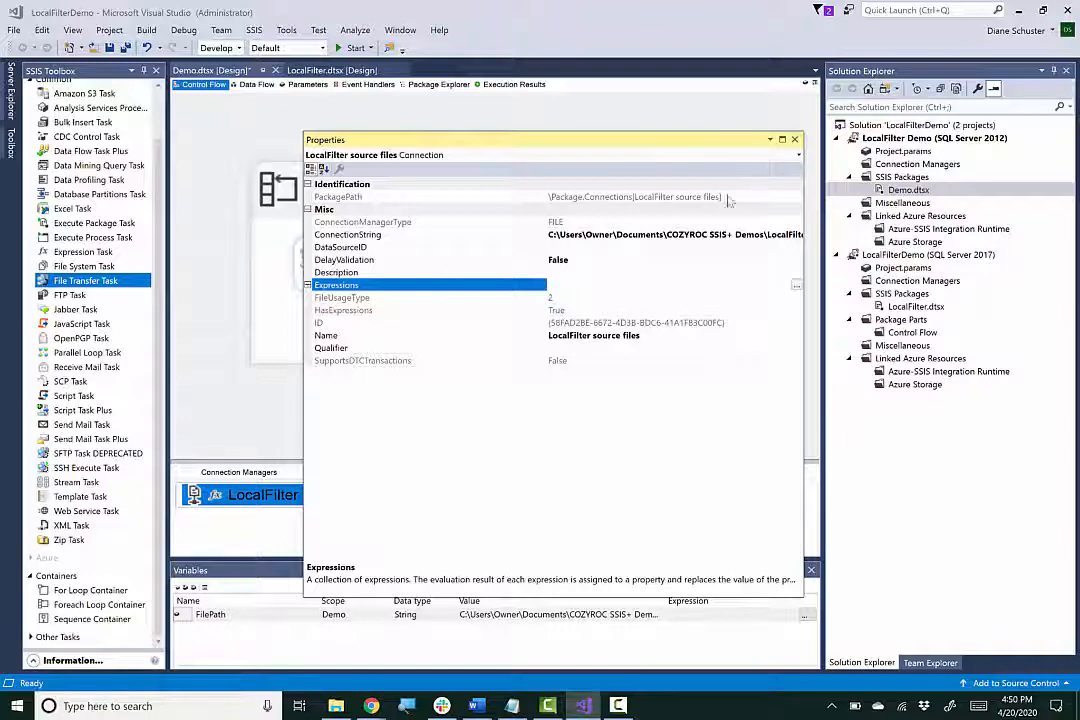
click(795, 139)
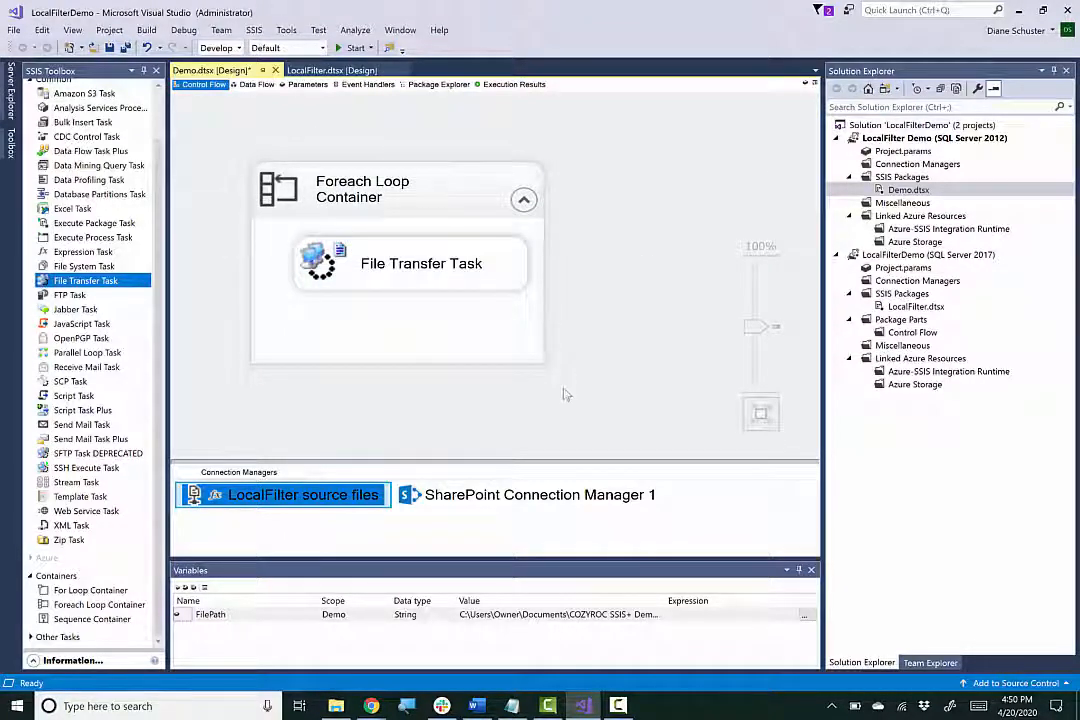
mouse_move(375, 423)
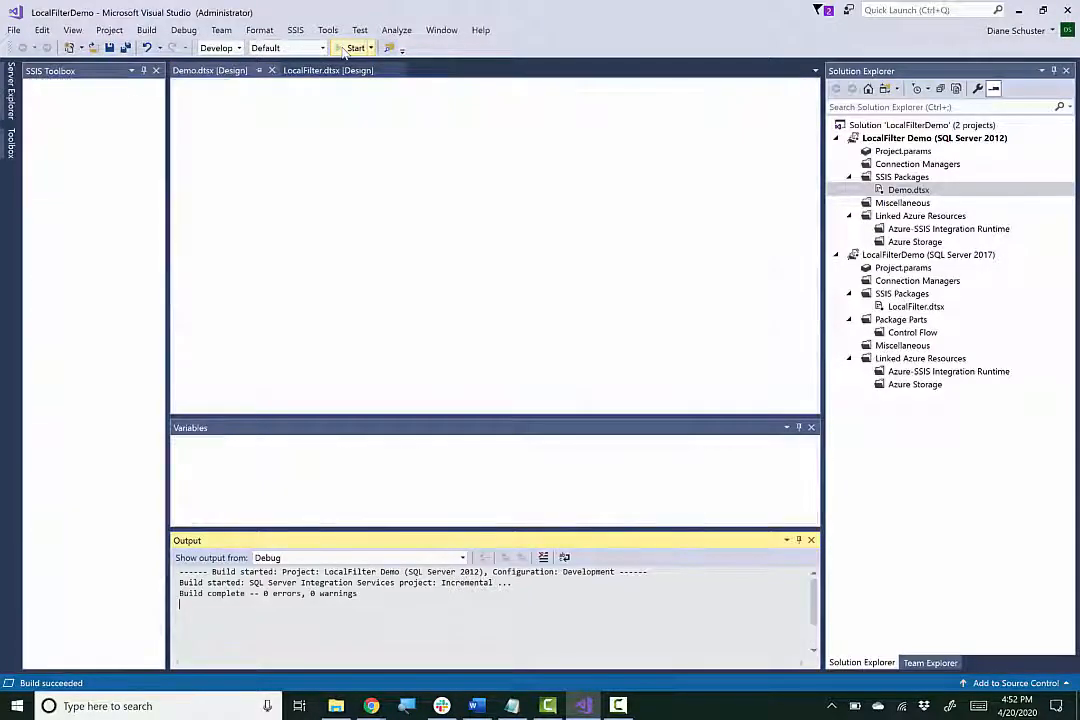
- Run the Demo package, stop debugging after the File Transfer Task fails, and switch to the browser
click(351, 48)
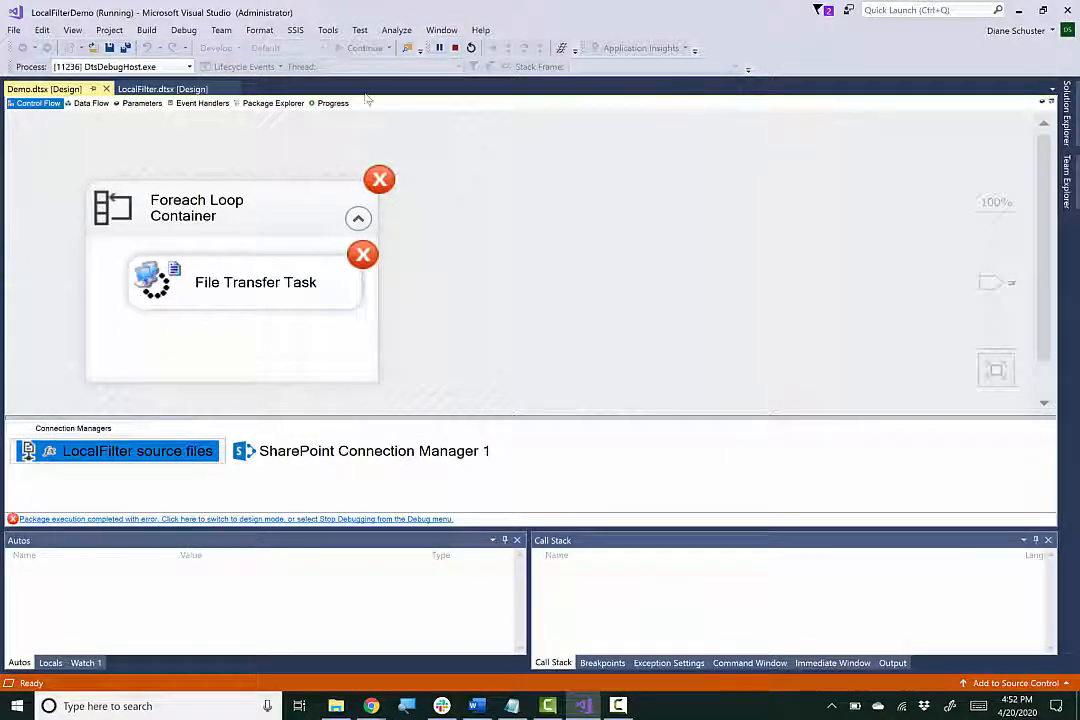
click(332, 103)
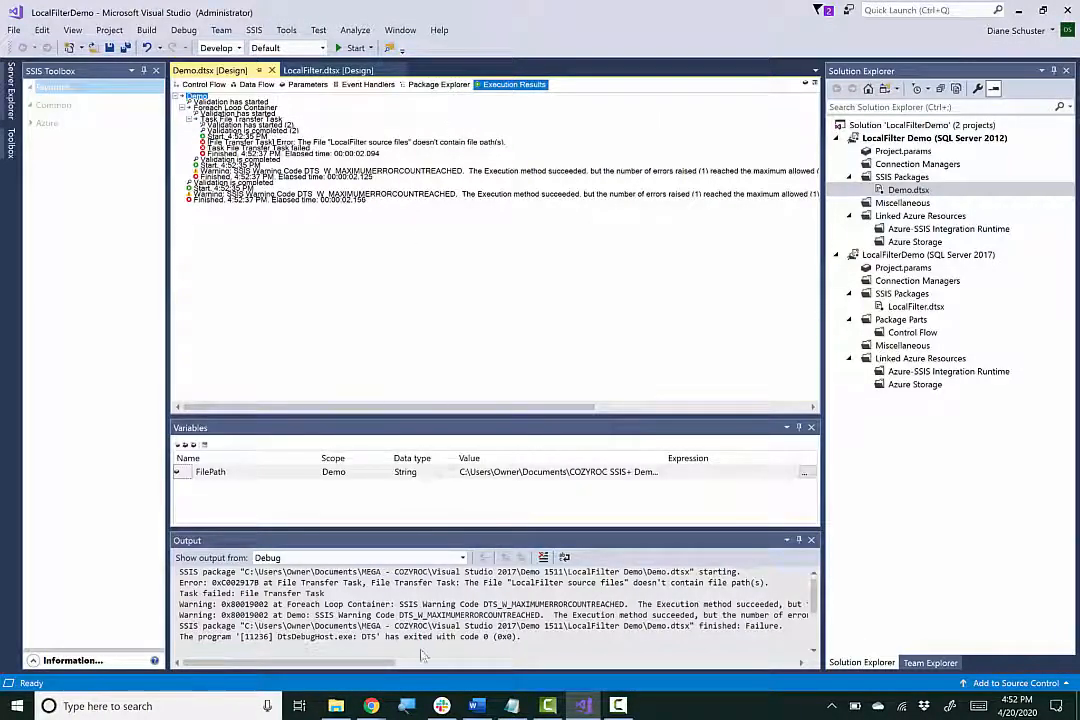
click(371, 706)
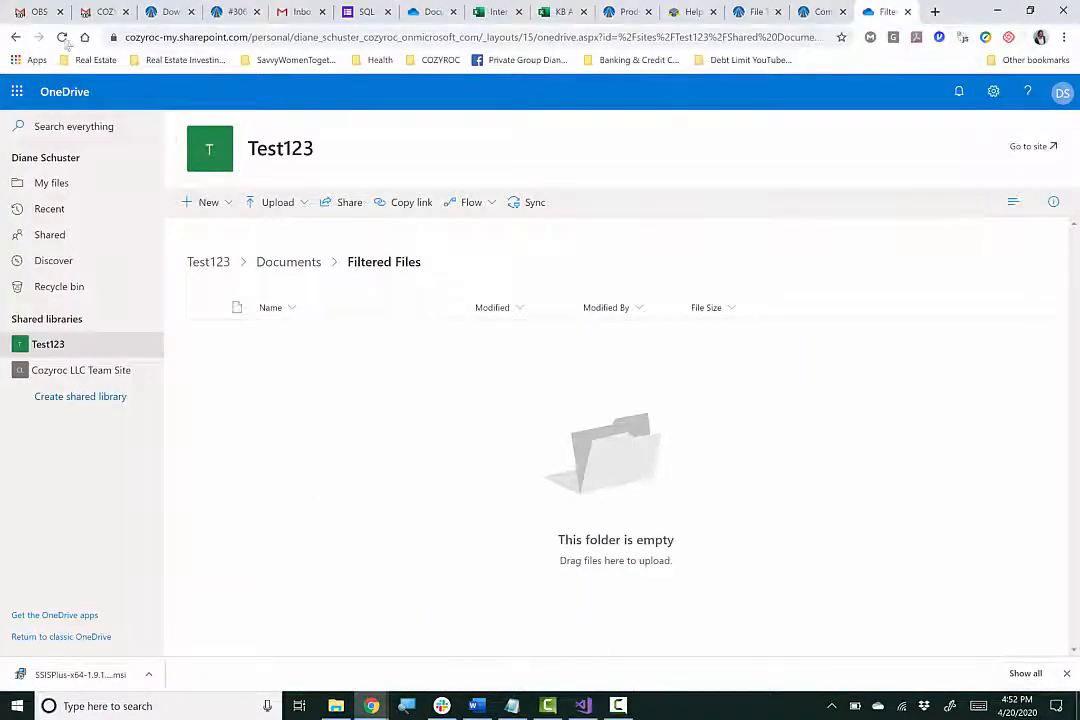
- Reload the SharePoint Filtered Files folder twice, confirm it is empty, then return to Visual Studio
click(62, 37)
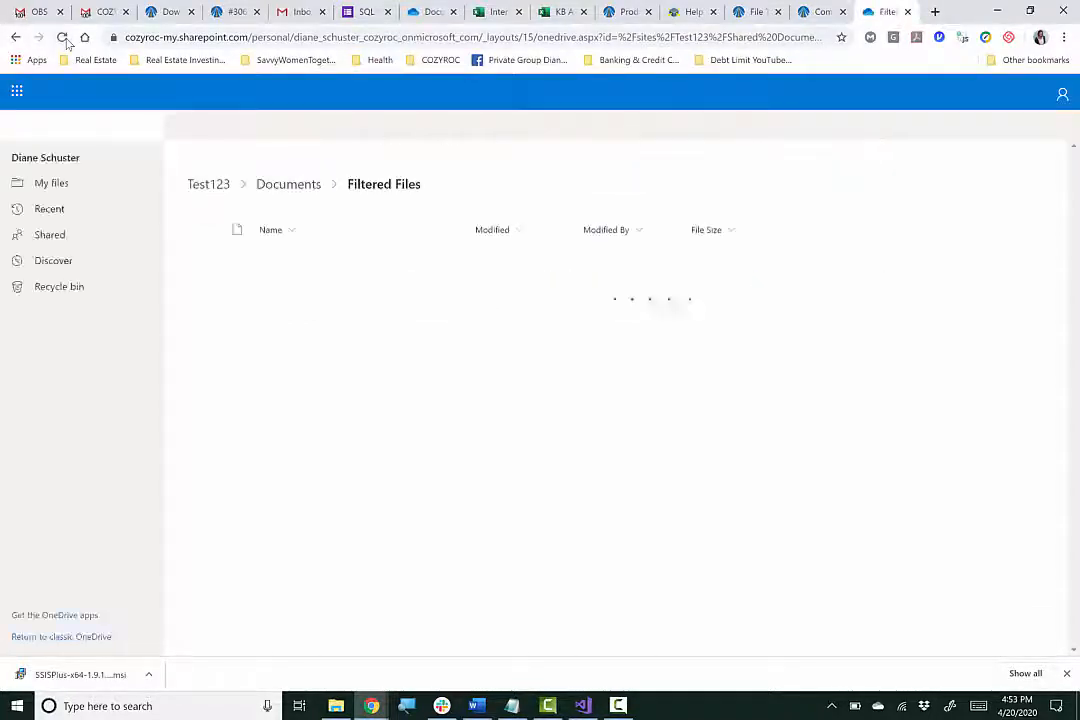
click(63, 37)
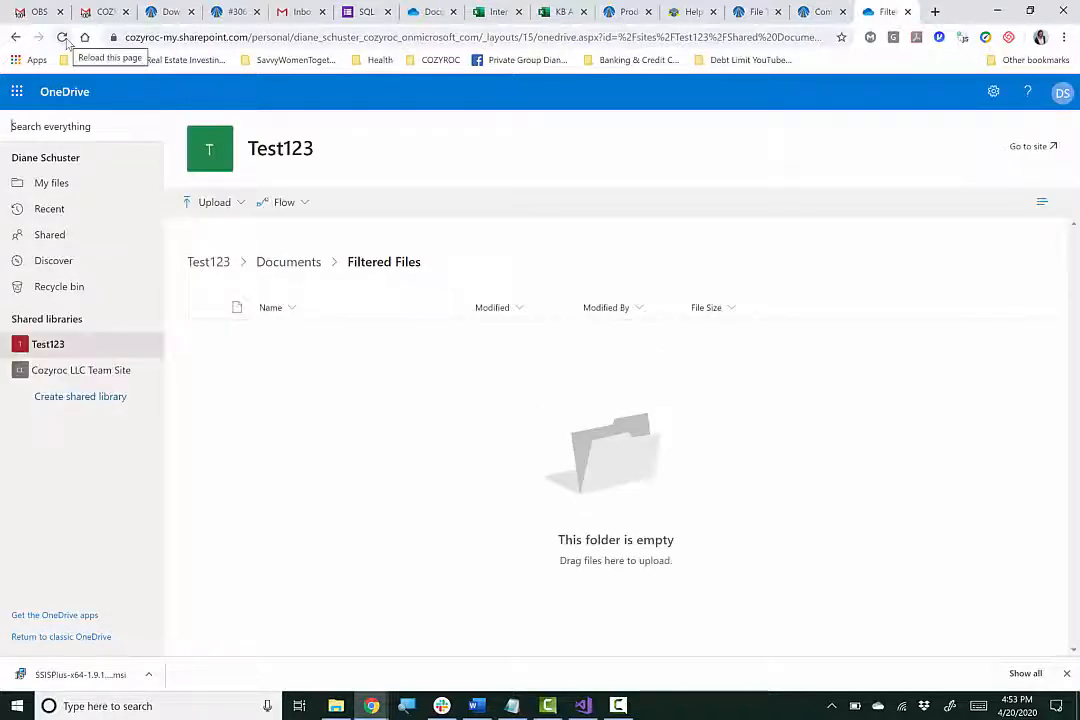
click(62, 37)
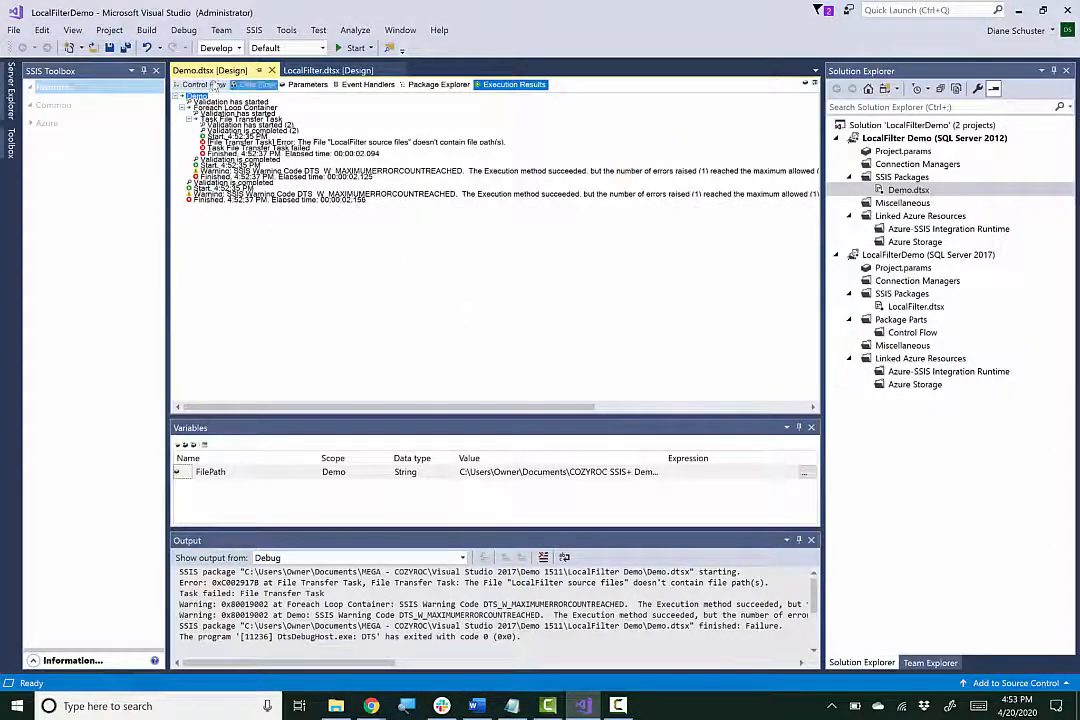
- Open the File Transfer Task's properties from the Control Flow tab
click(200, 84)
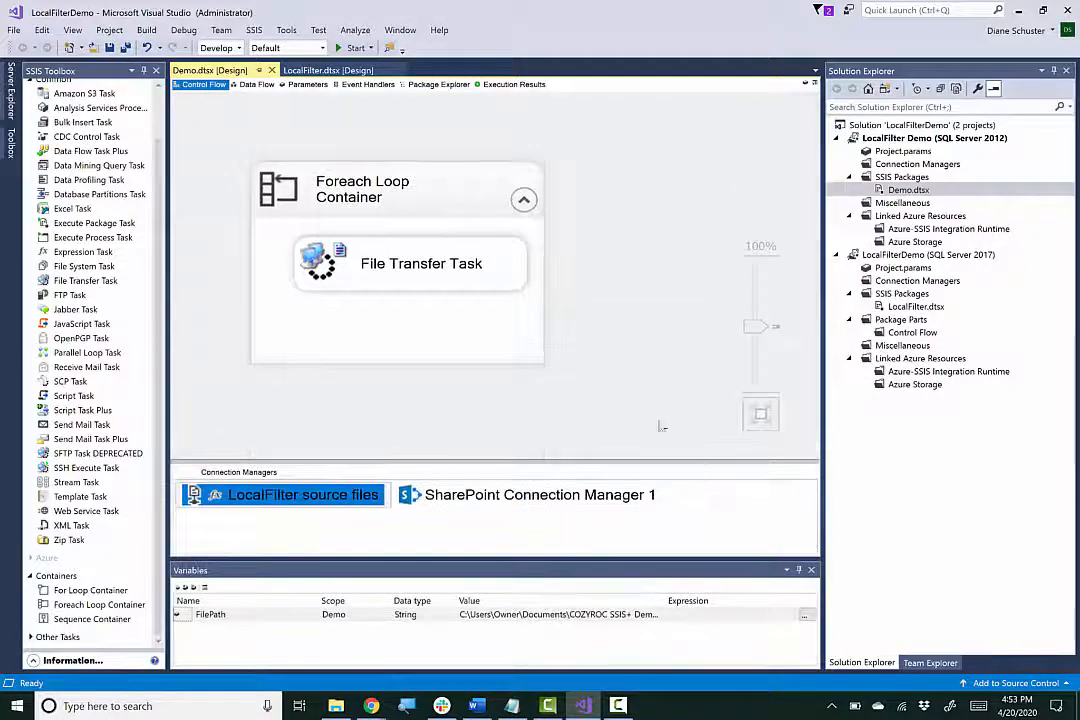
mouse_move(393, 255)
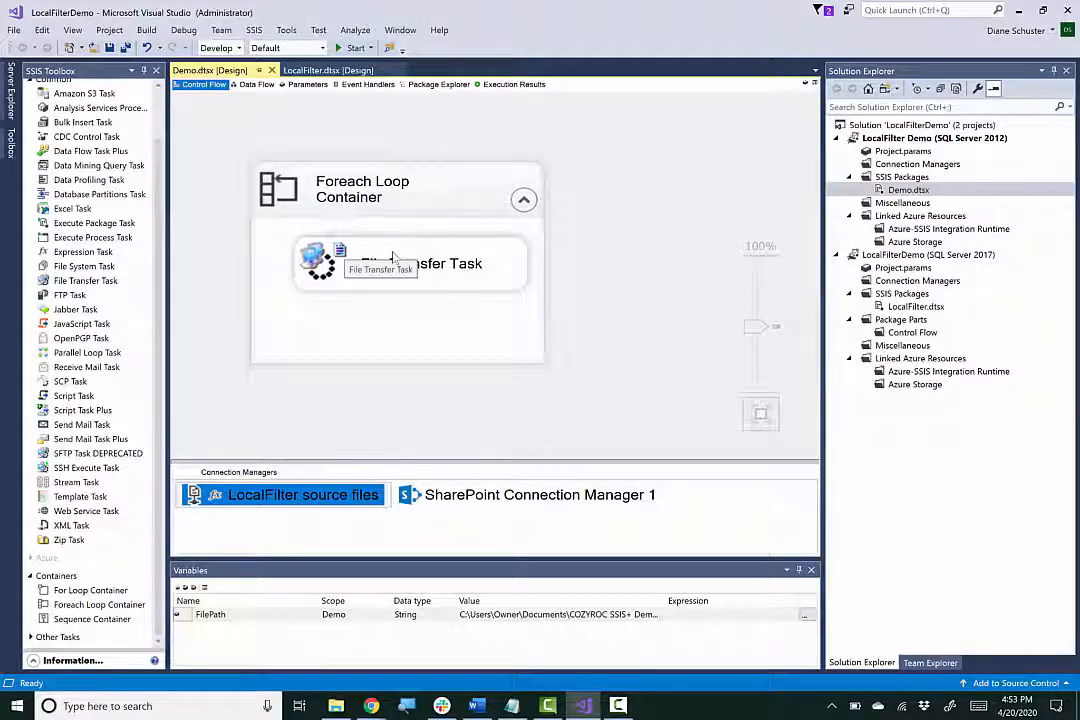
right_click(400, 263)
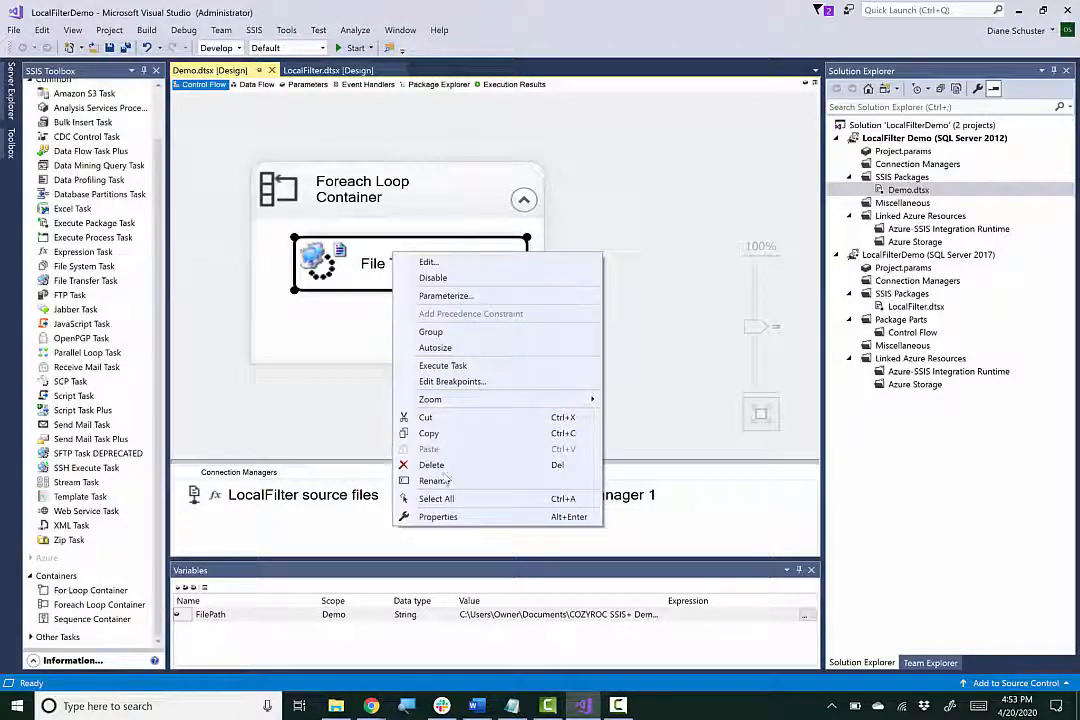
click(438, 516)
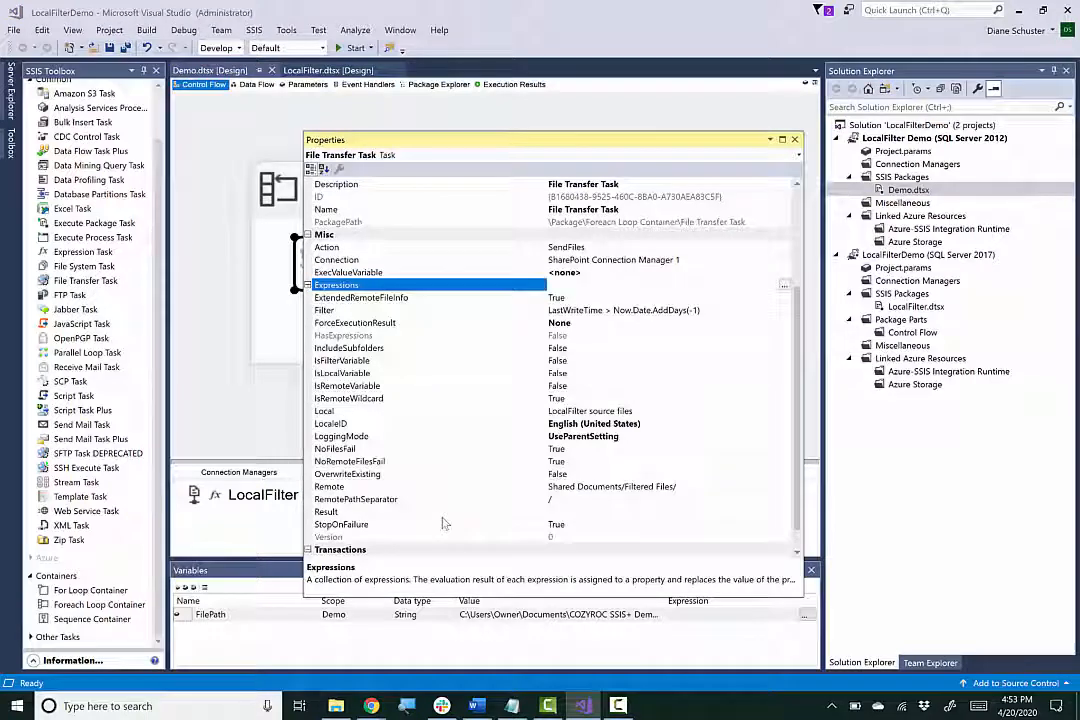
- Set the task's NoFilesFail property to False and close Properties
click(335, 448)
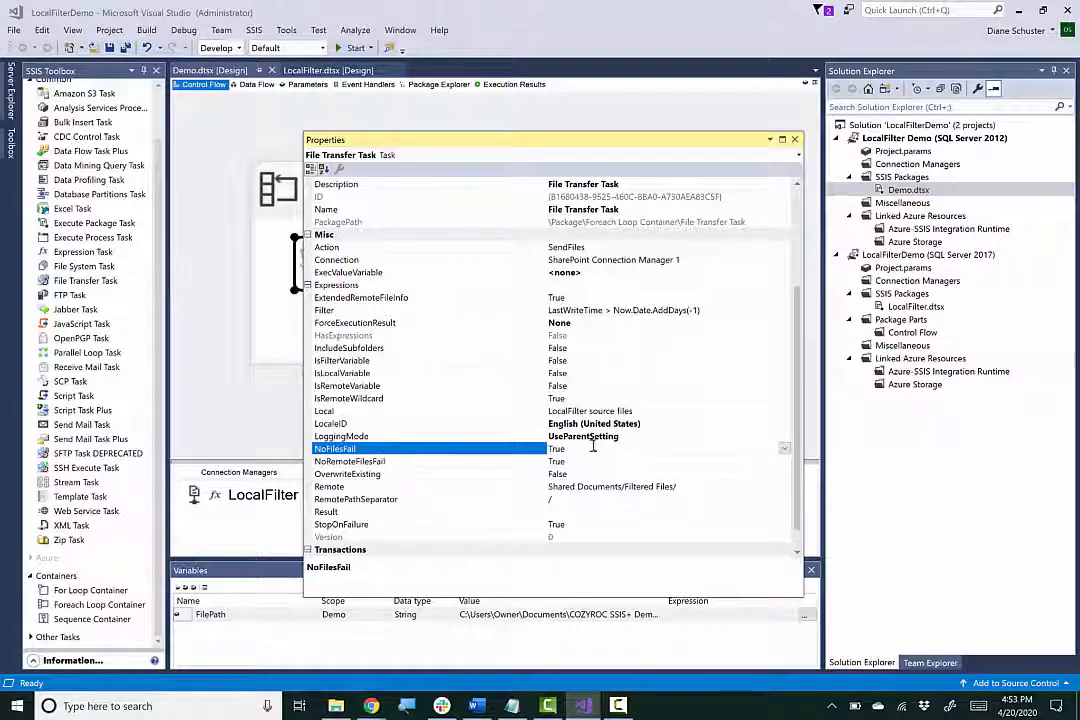
click(784, 448)
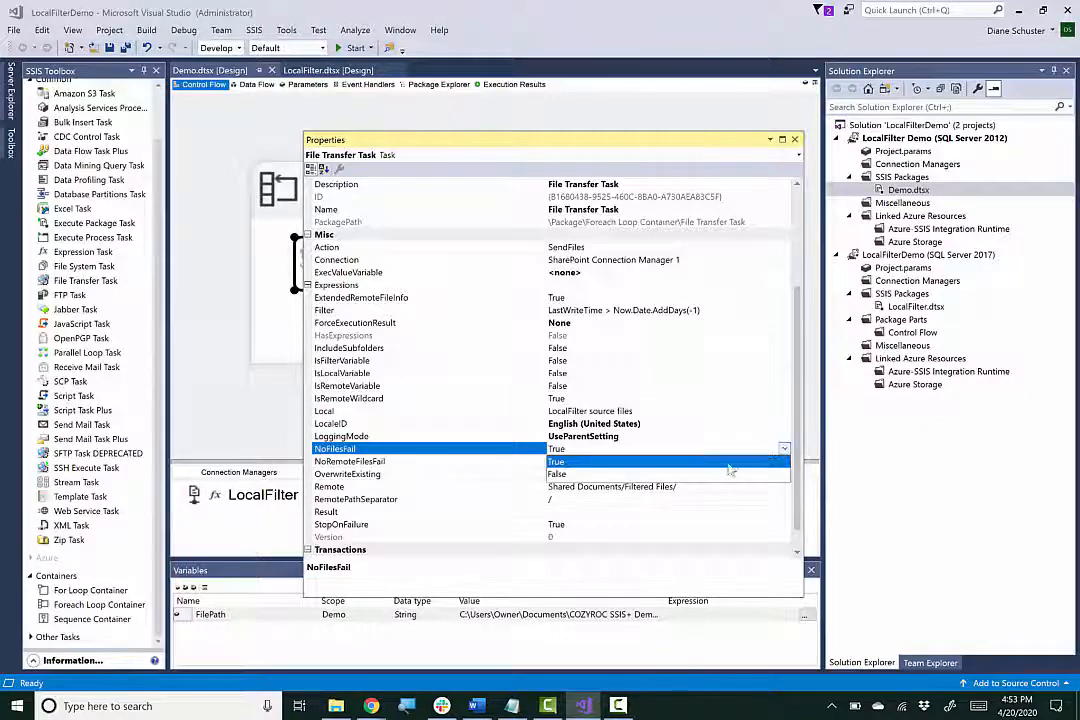
click(557, 474)
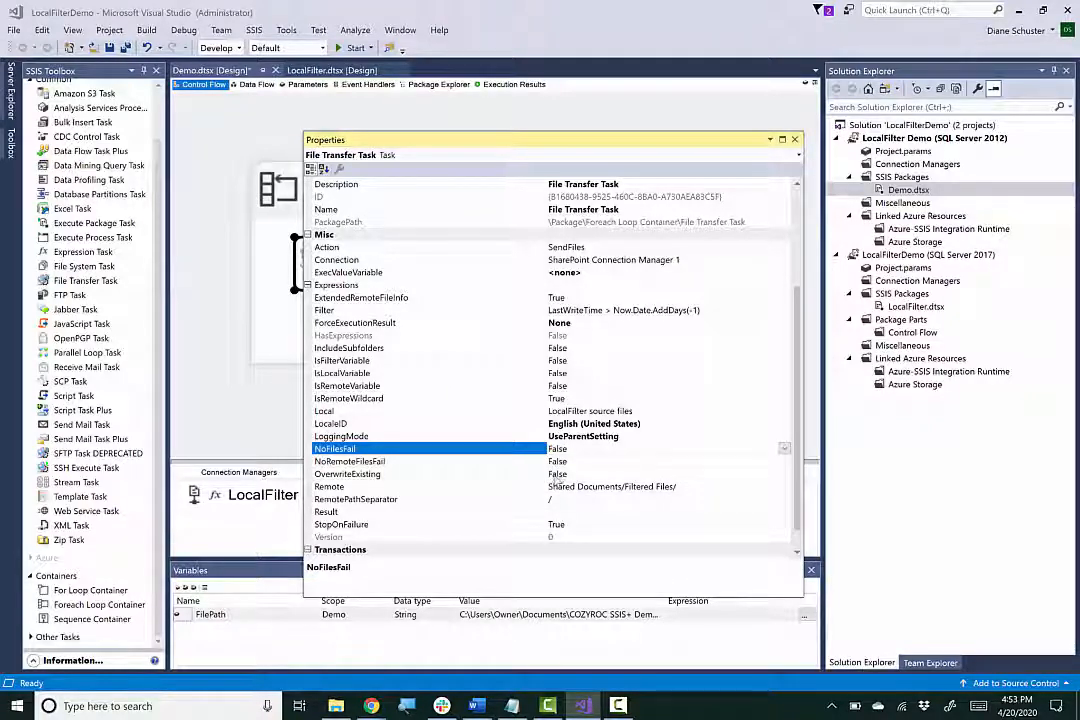
mouse_move(642, 410)
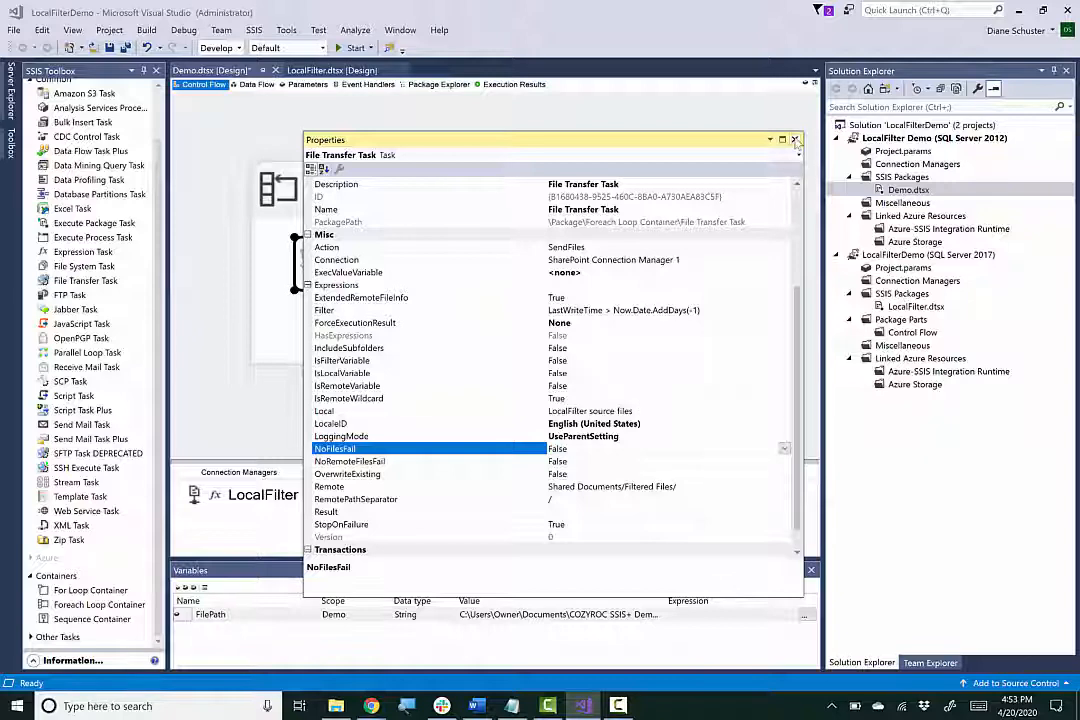
click(795, 140)
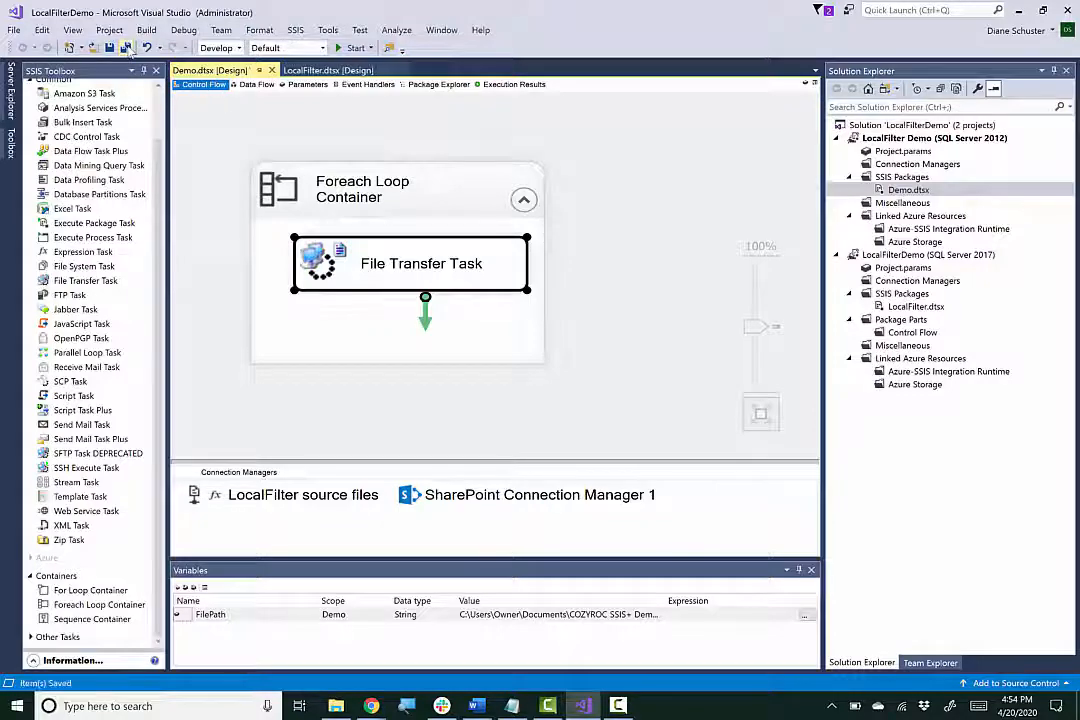
- Save all and rerun the Demo package, finishing with Success
click(352, 48)
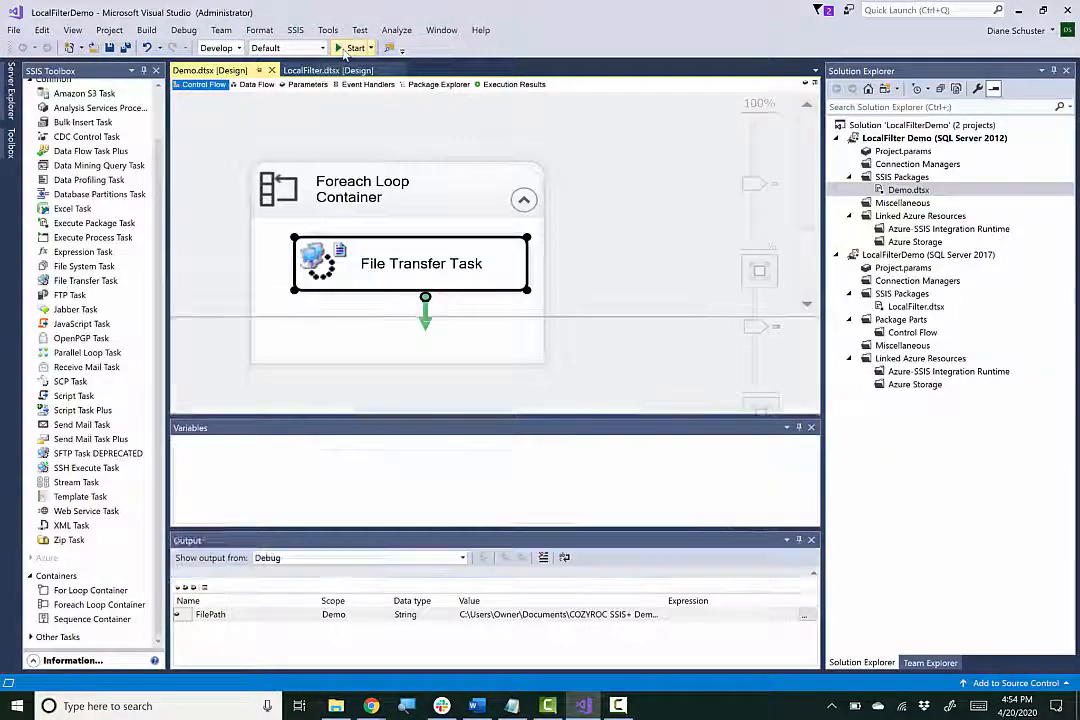
click(351, 47)
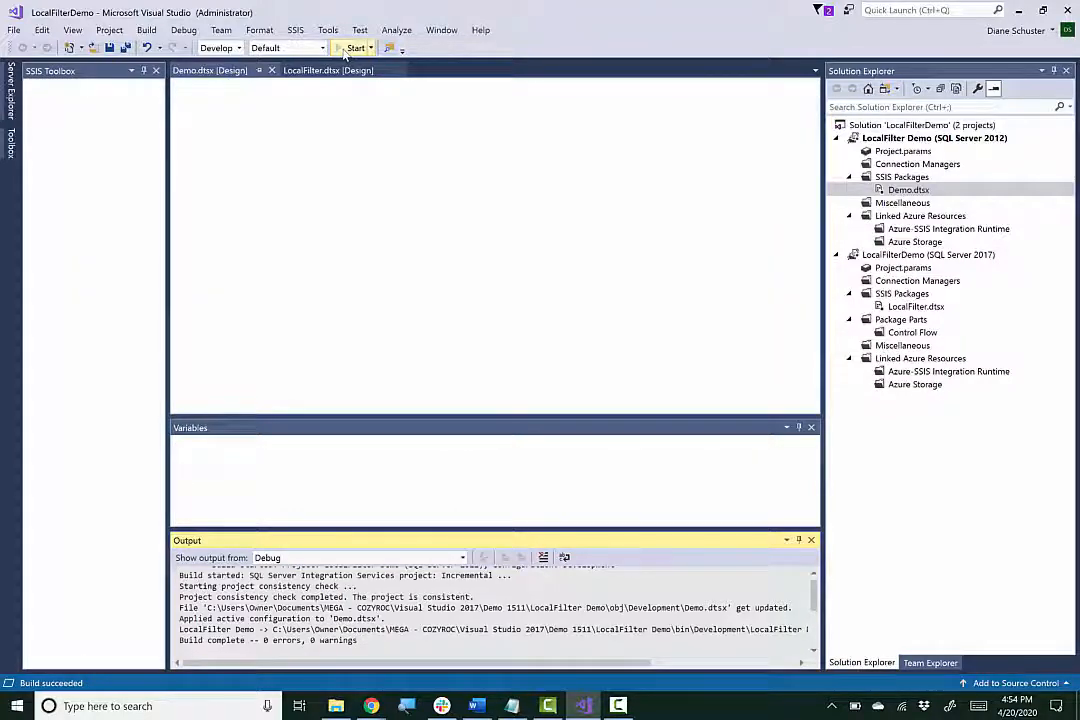
click(353, 48)
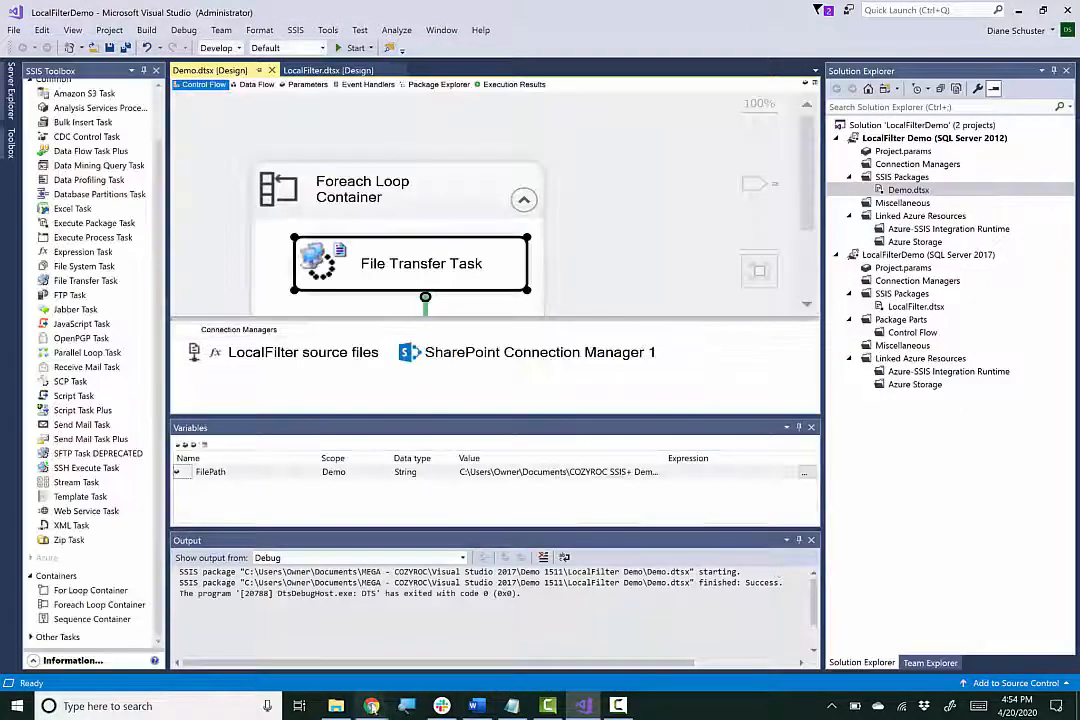
mouse_move(371, 706)
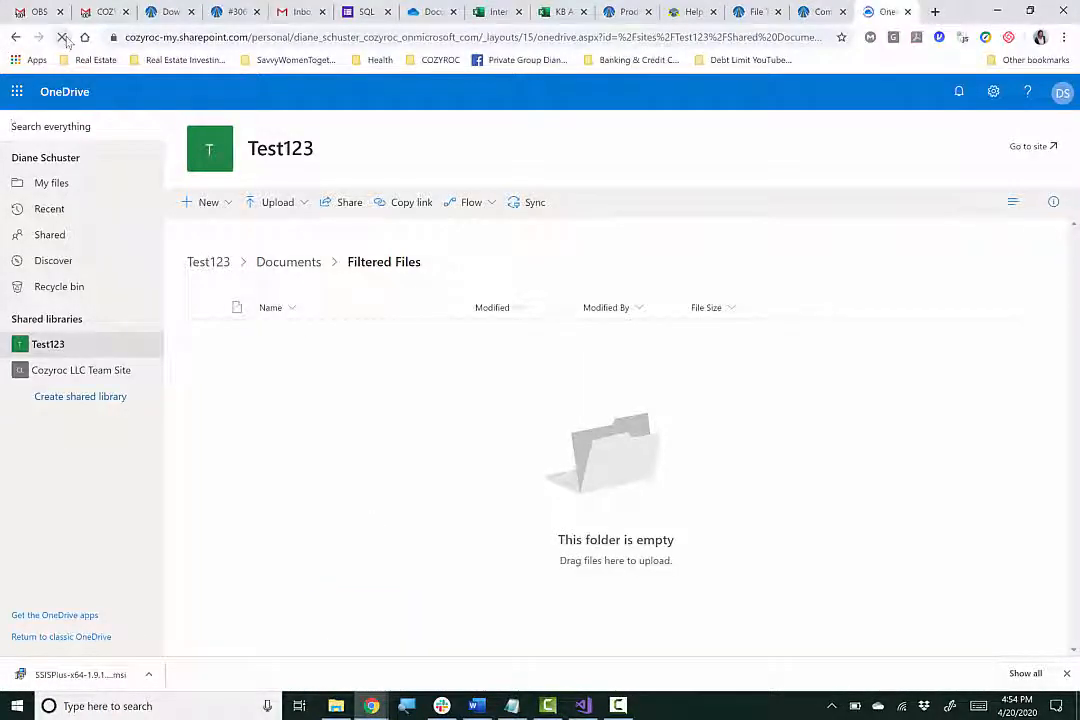
click(63, 37)
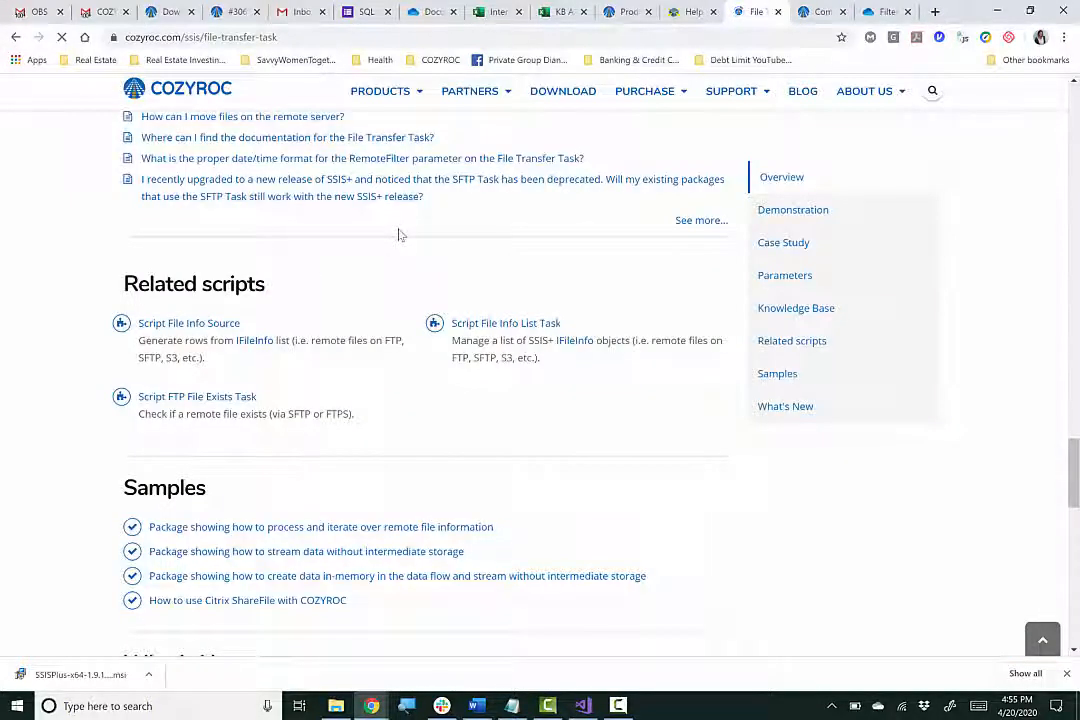
- Jump to the Parameters section and select LocalFilter's list of FileInfo elements
click(796, 307)
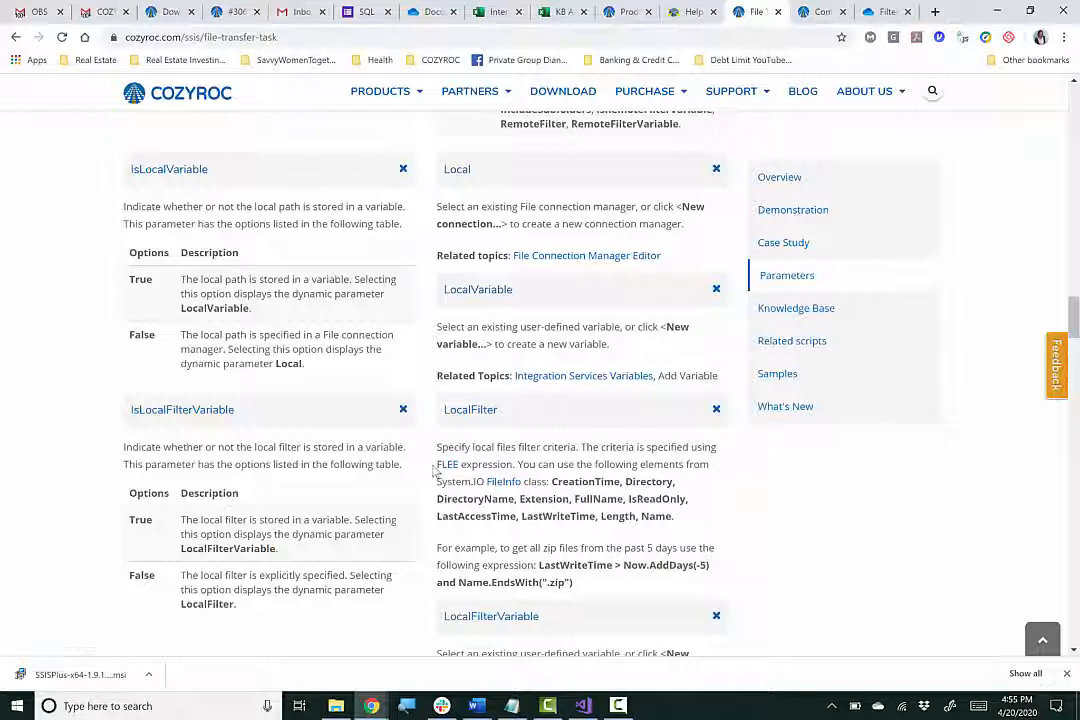
double_click(475, 464)
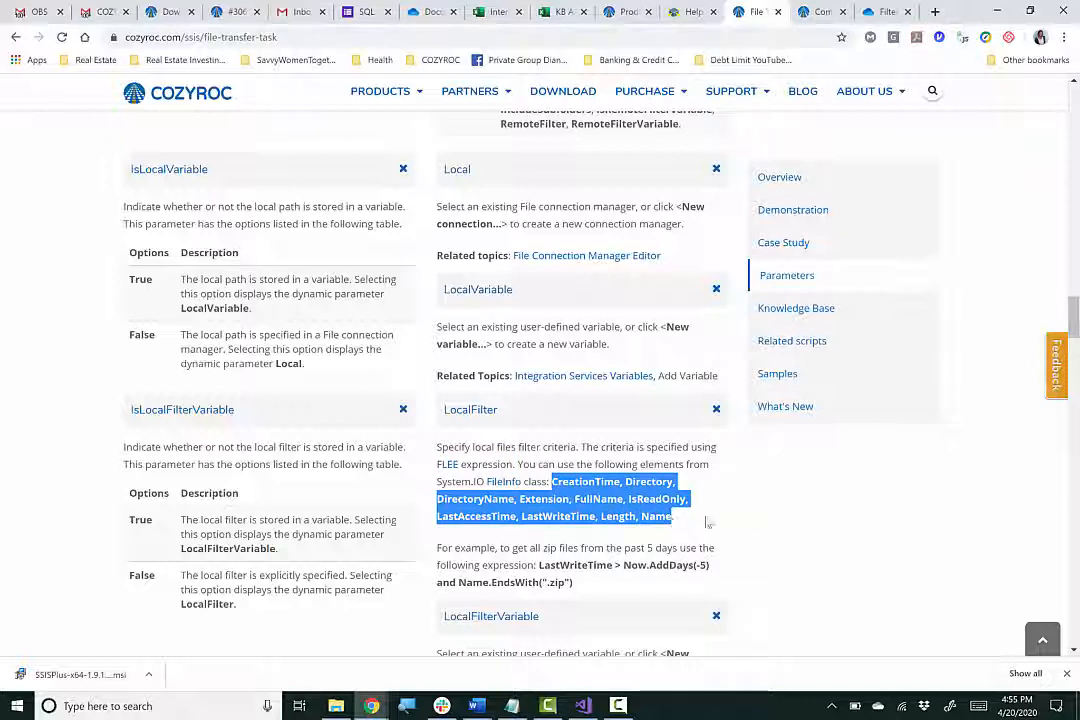
mouse_move(764, 127)
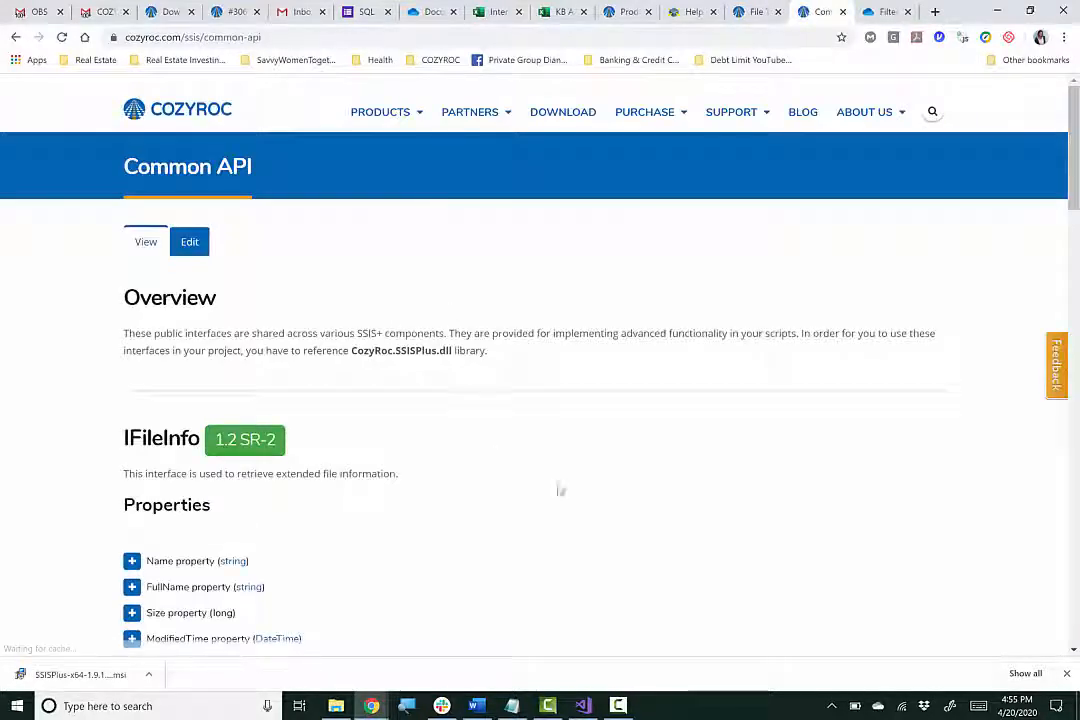
- Scroll the Common API page down to the IFileInfo properties such as Name and ModifiedTime
scroll(down, 3)
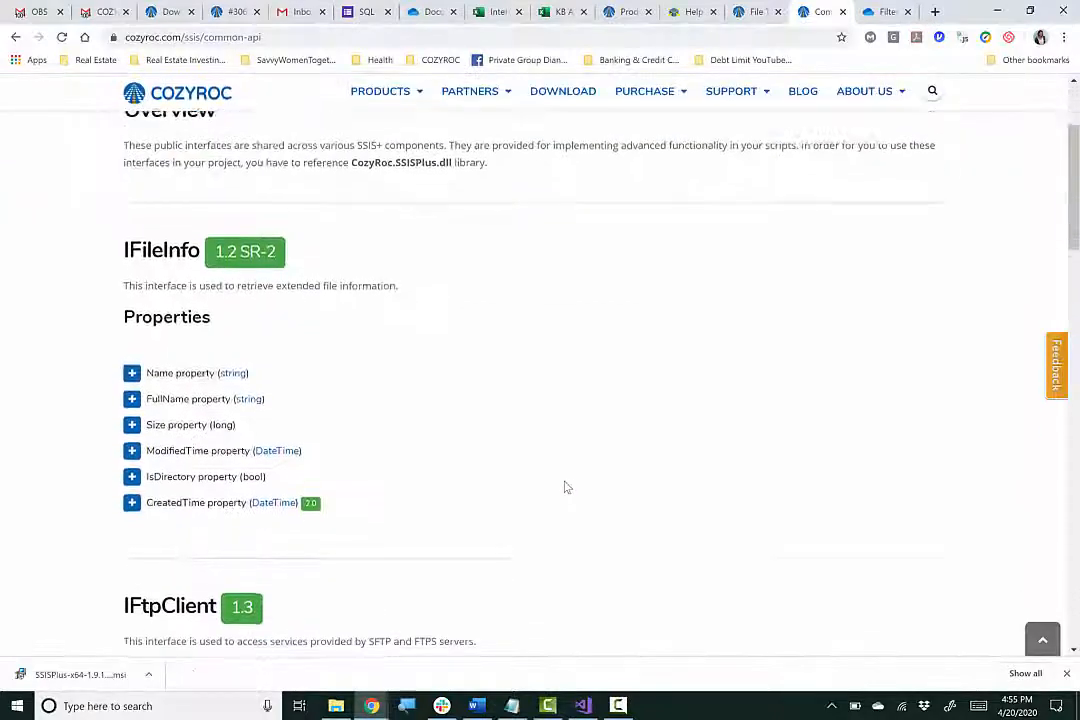
scroll(down, 3)
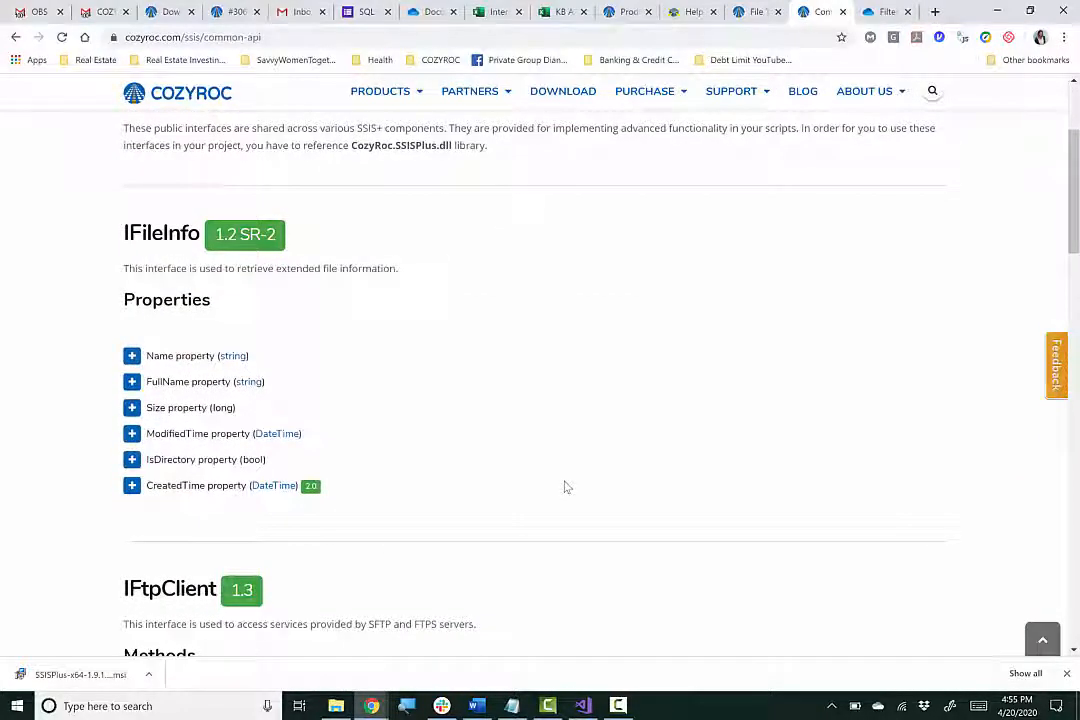